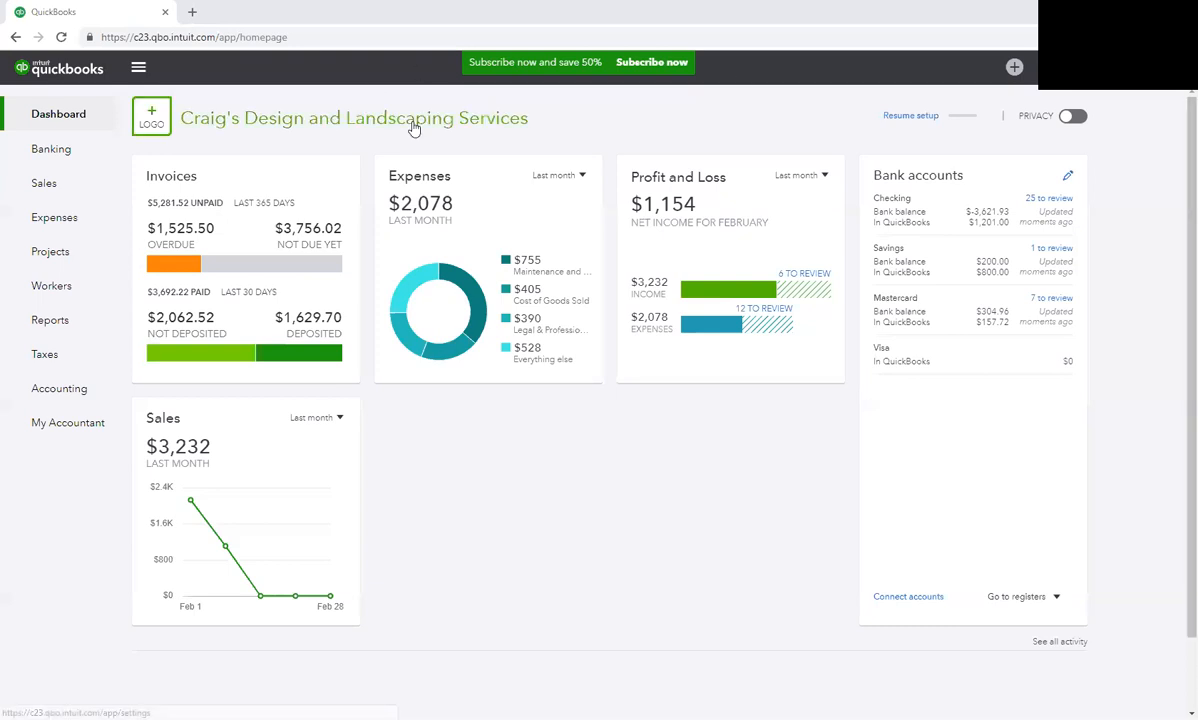
- Navigate from Accounting to the company's Chart of Accounts
click(60, 388)
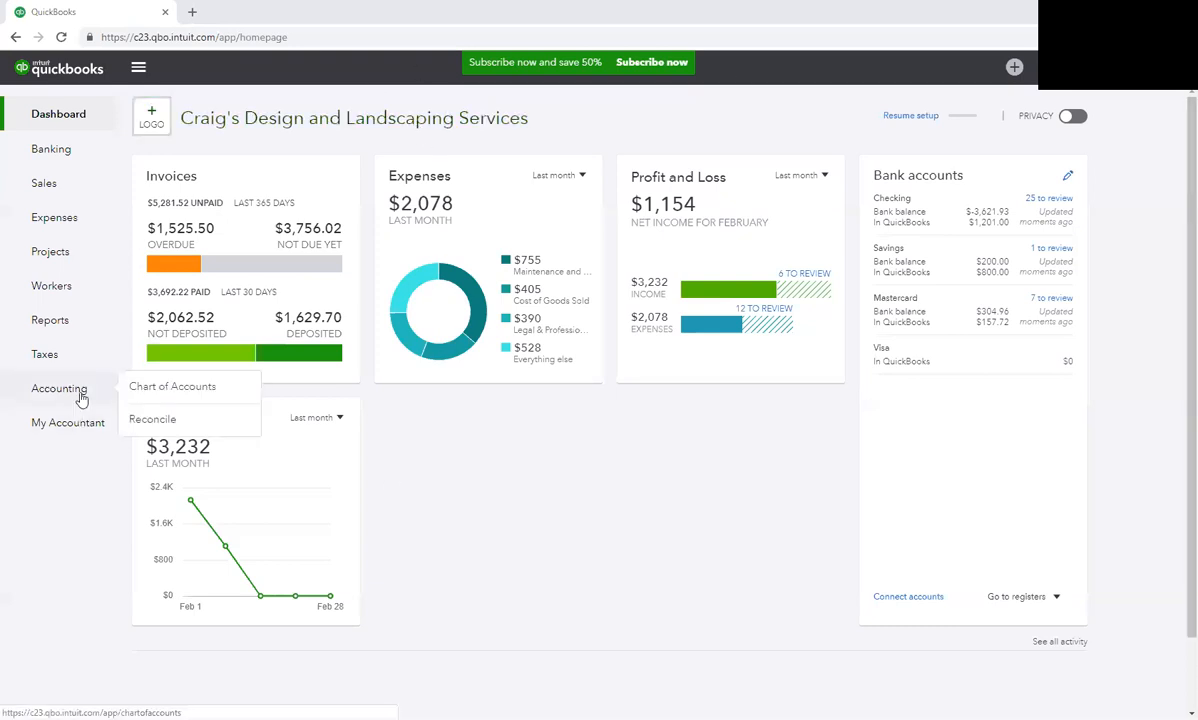
click(172, 386)
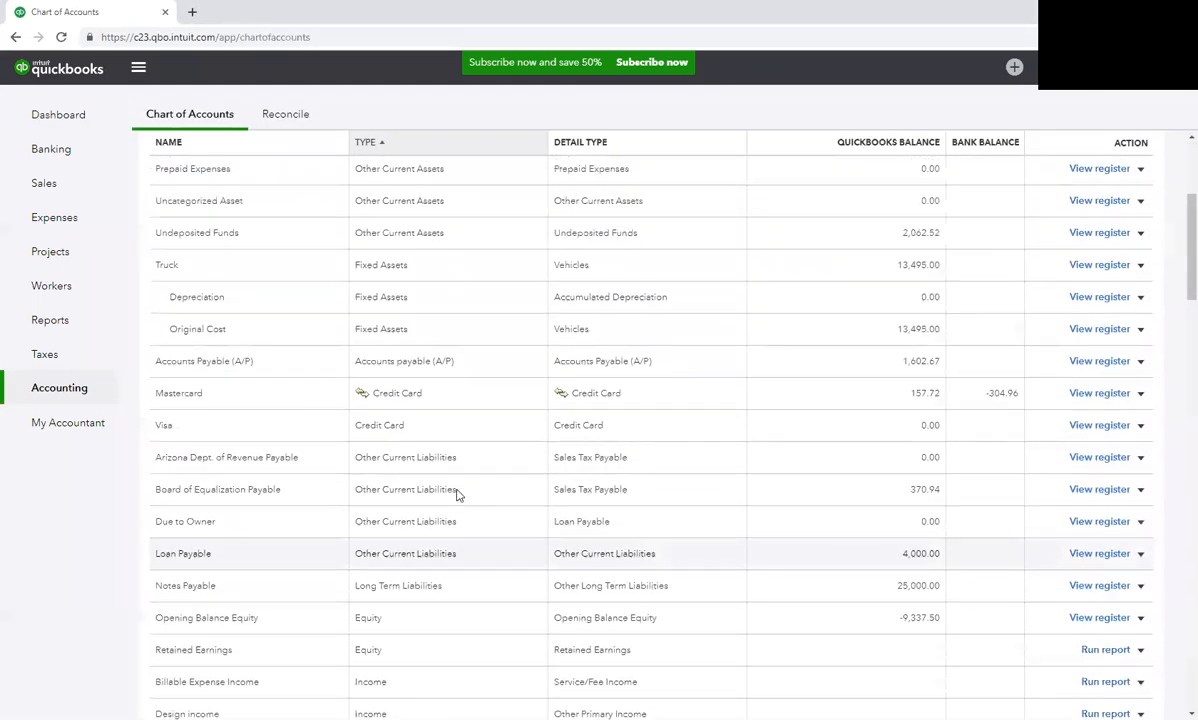
mouse_move(530, 532)
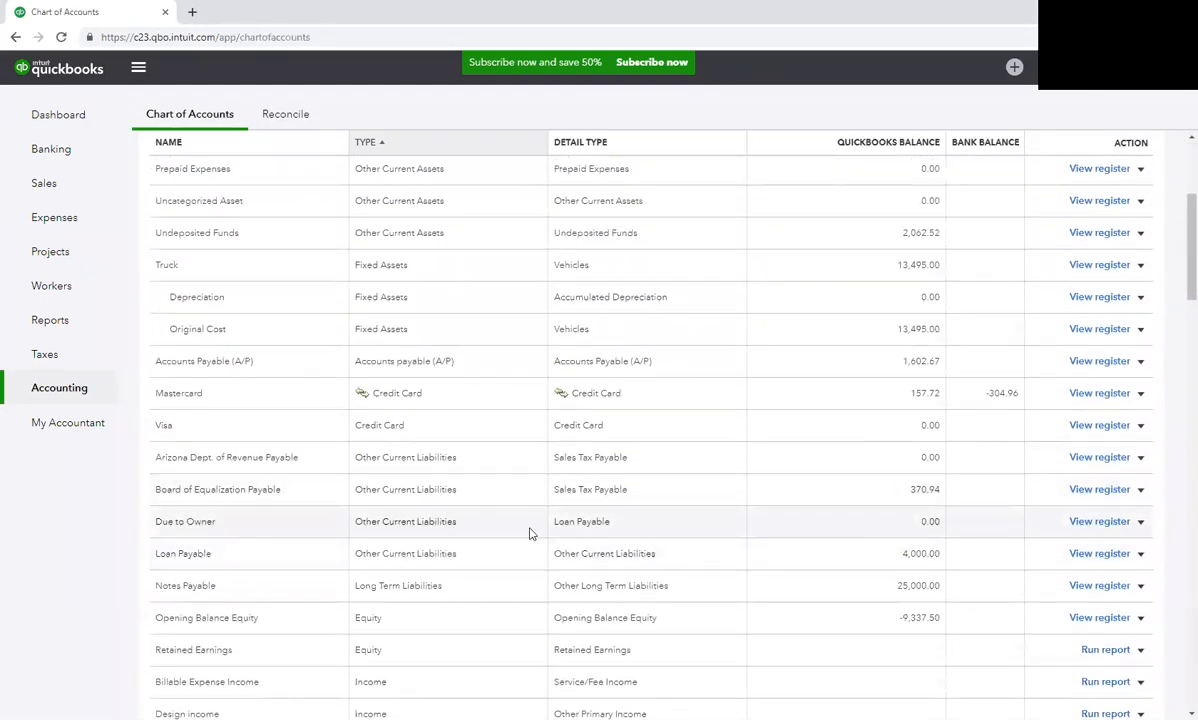
mouse_move(620, 528)
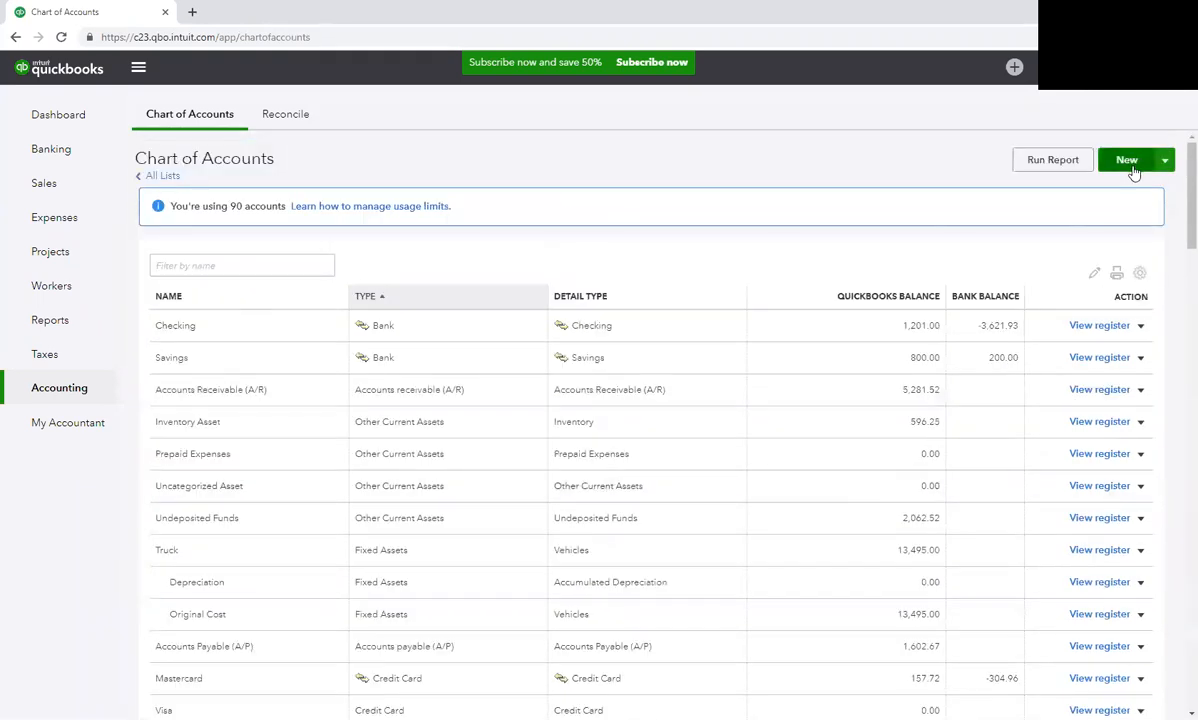
- Create a new account typed Other Current Liabilities, detail Loan Payable, named Due to Owner
click(1128, 160)
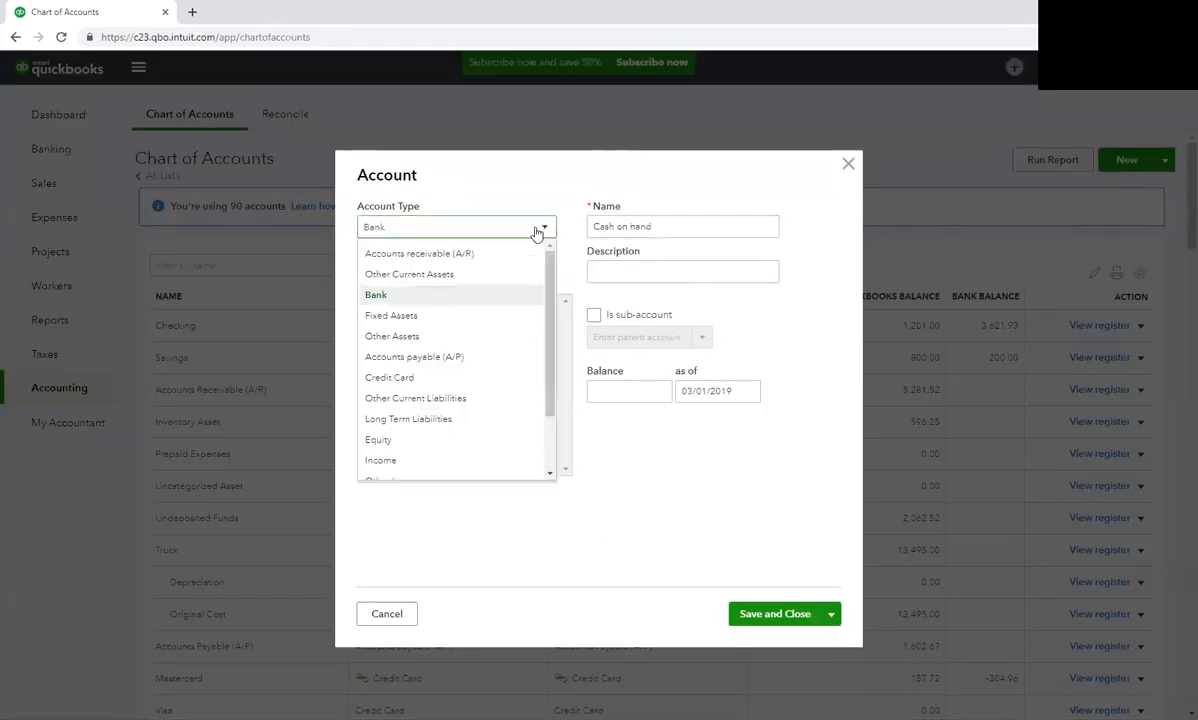
mouse_move(428, 402)
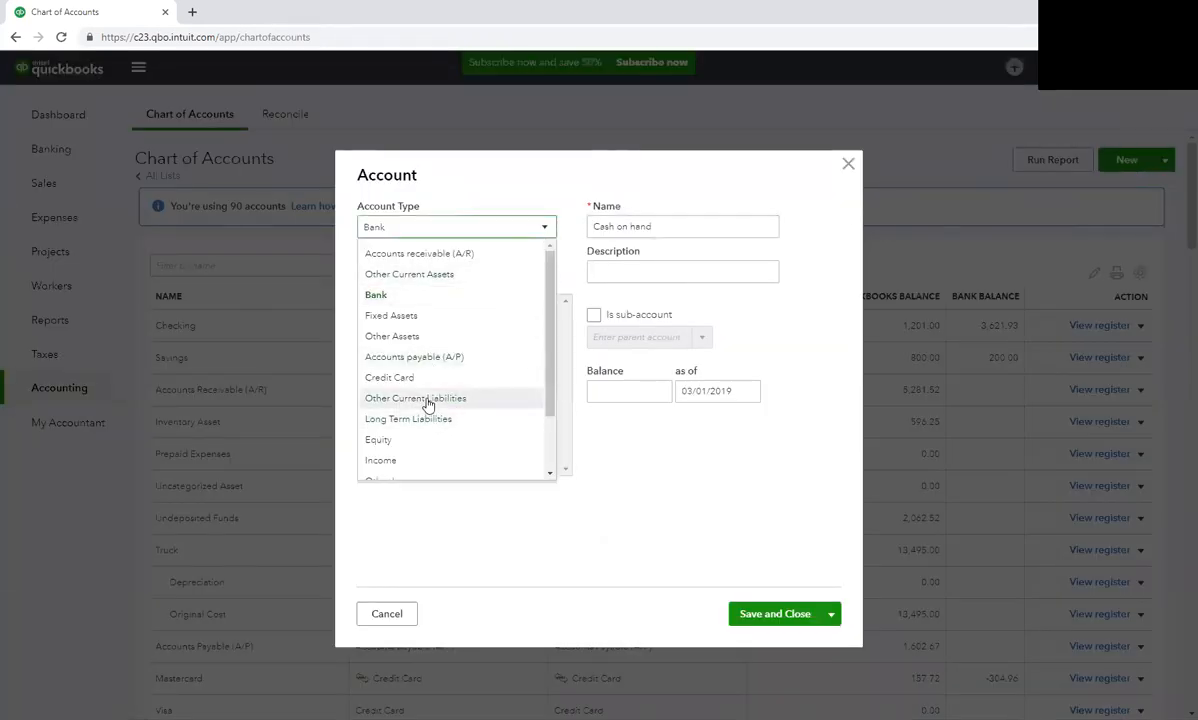
click(416, 398)
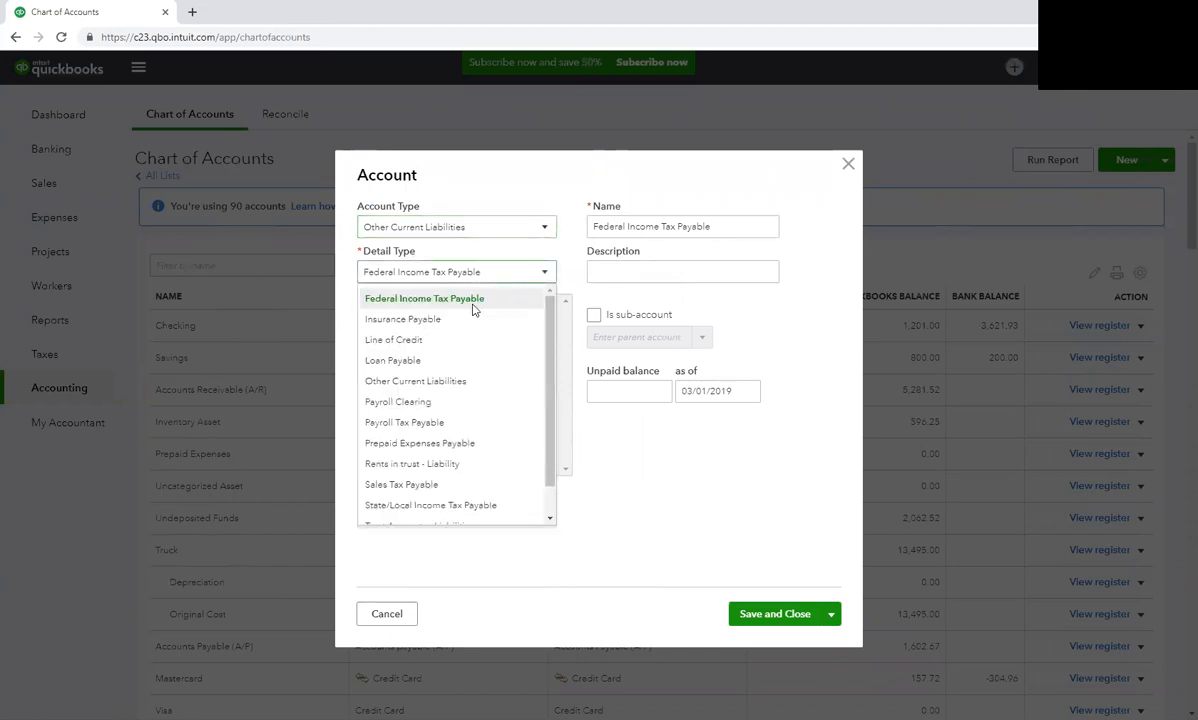
click(392, 360)
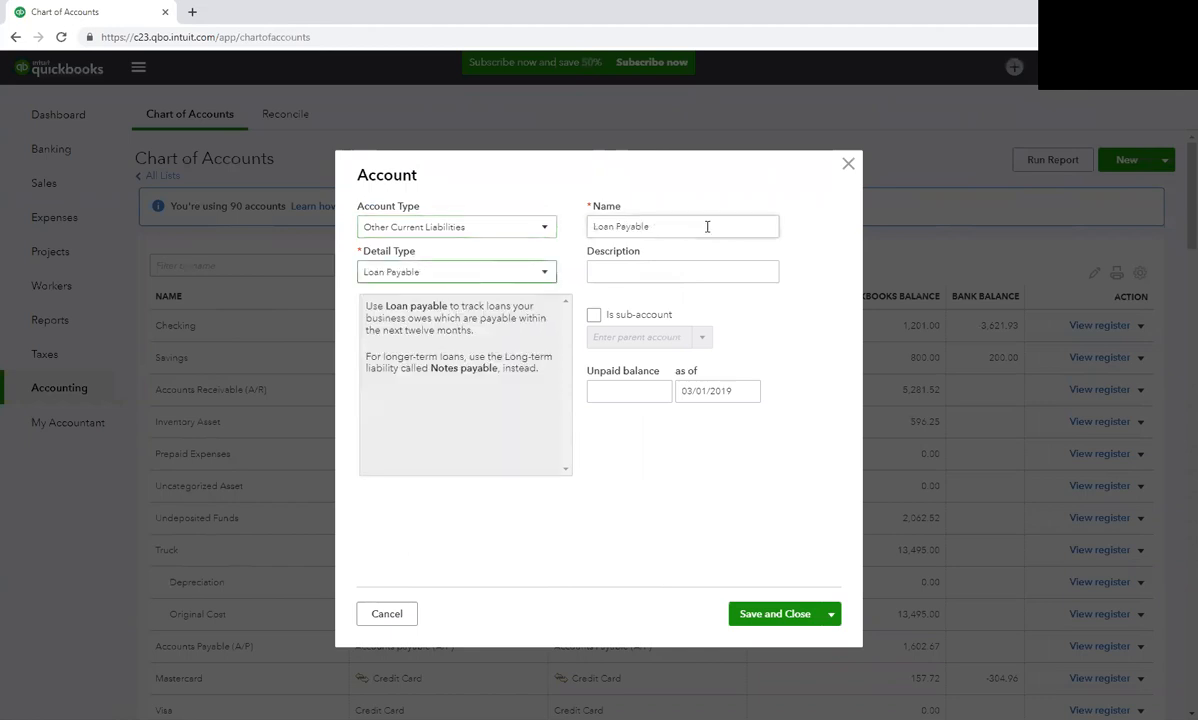
text(Due to Owner)
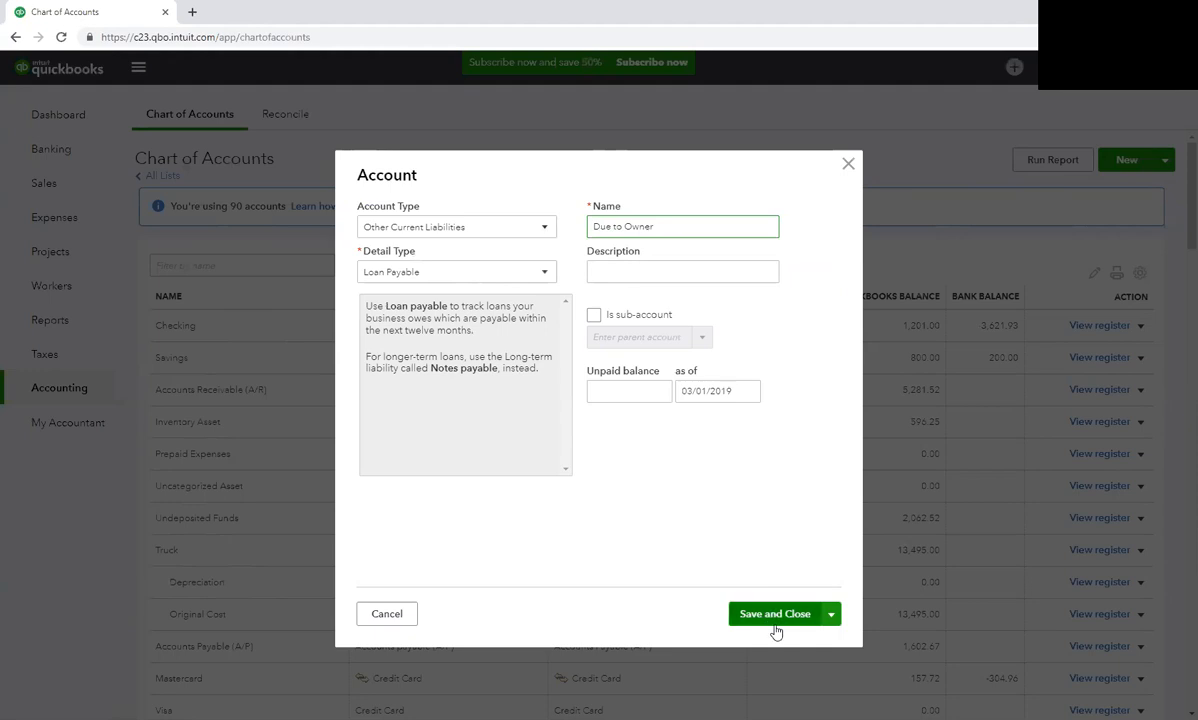
mouse_move(388, 612)
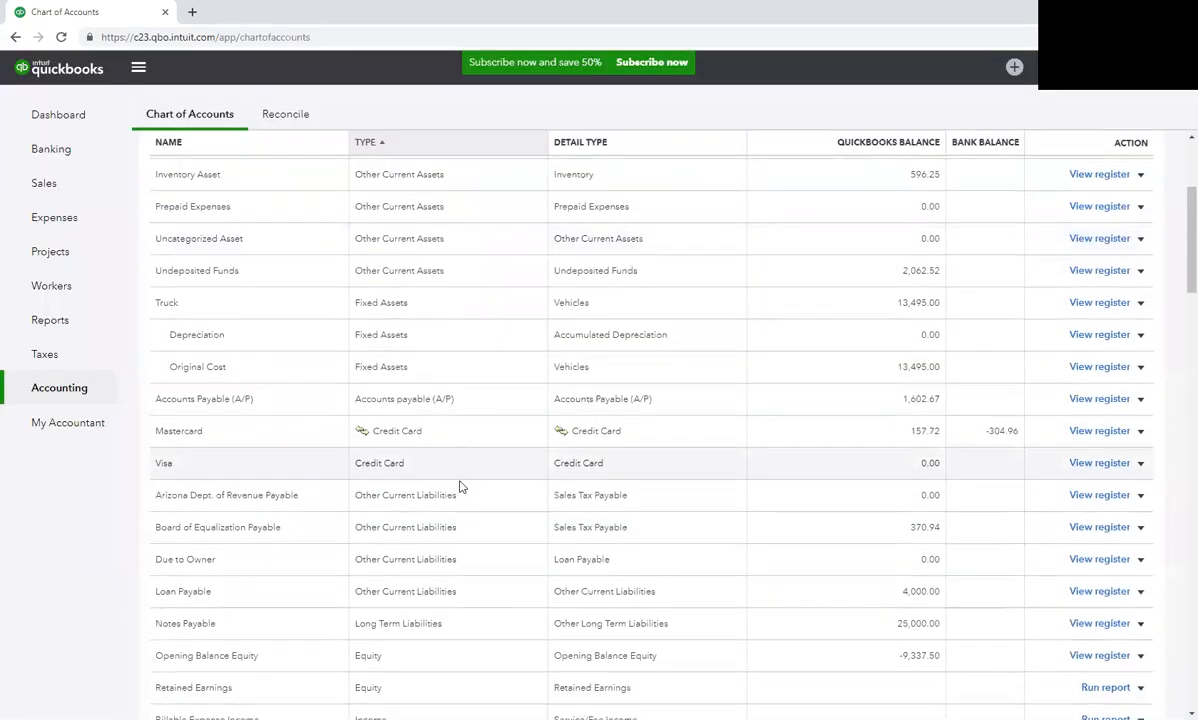
- View the Due to Owner register and dismiss the Register basics tour
scroll(down, 3)
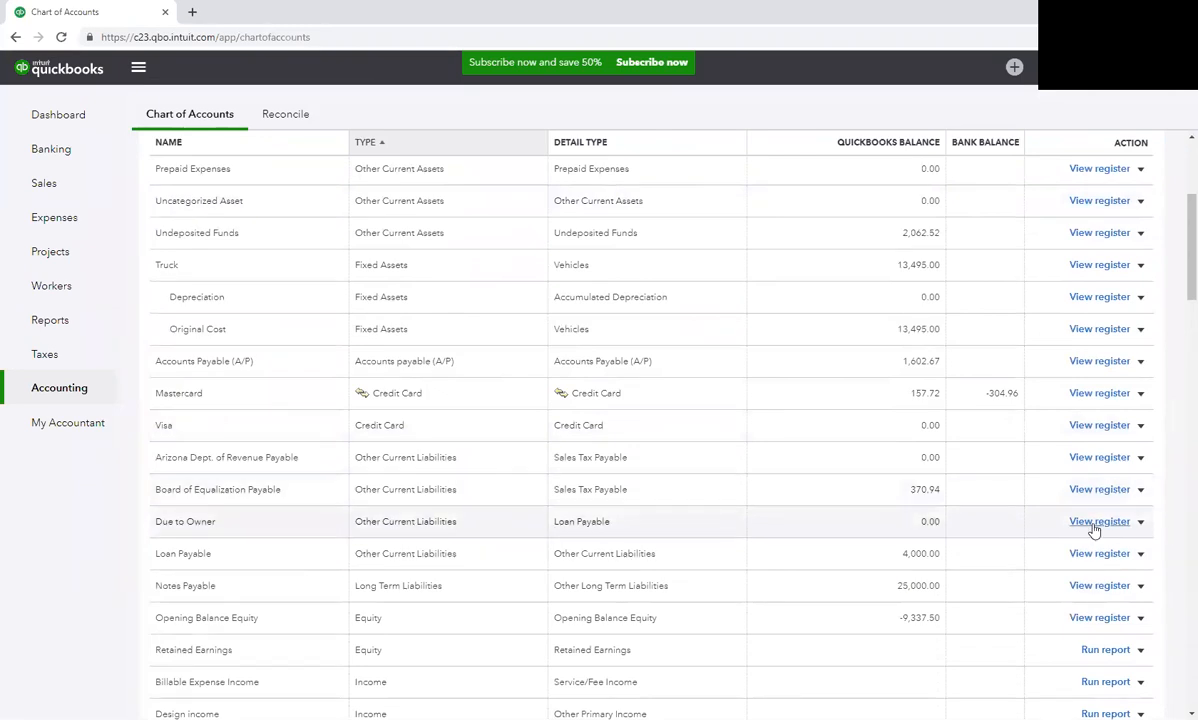
click(1098, 522)
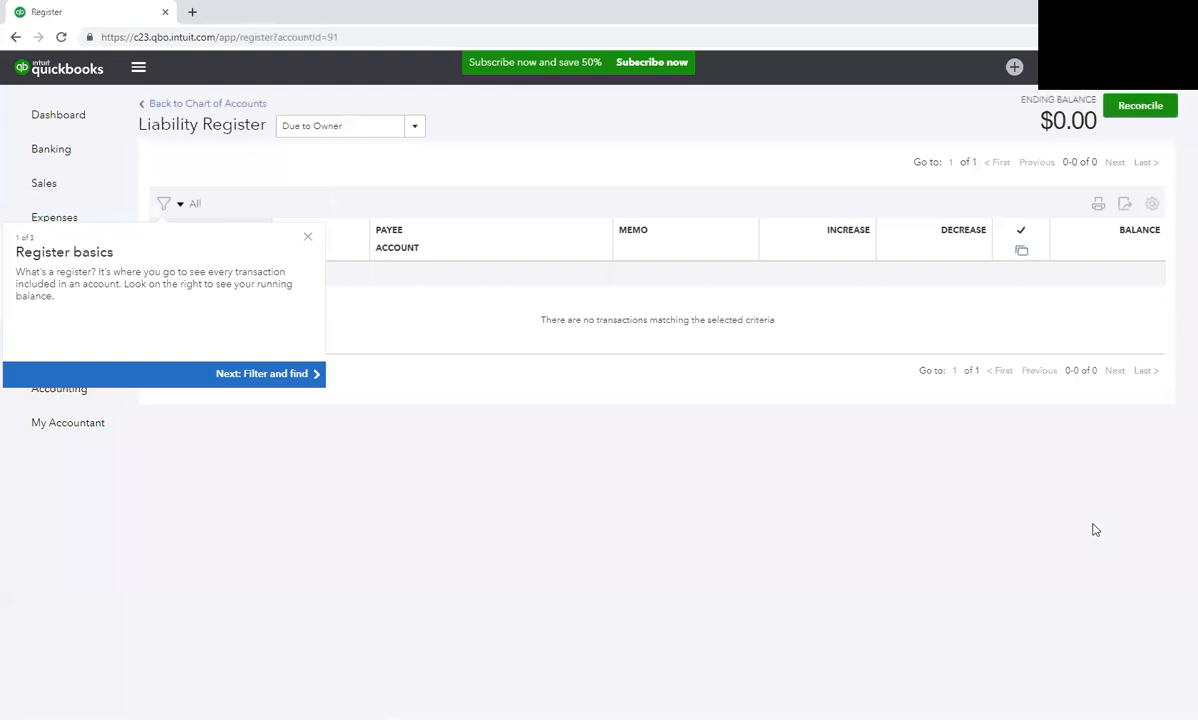
click(308, 236)
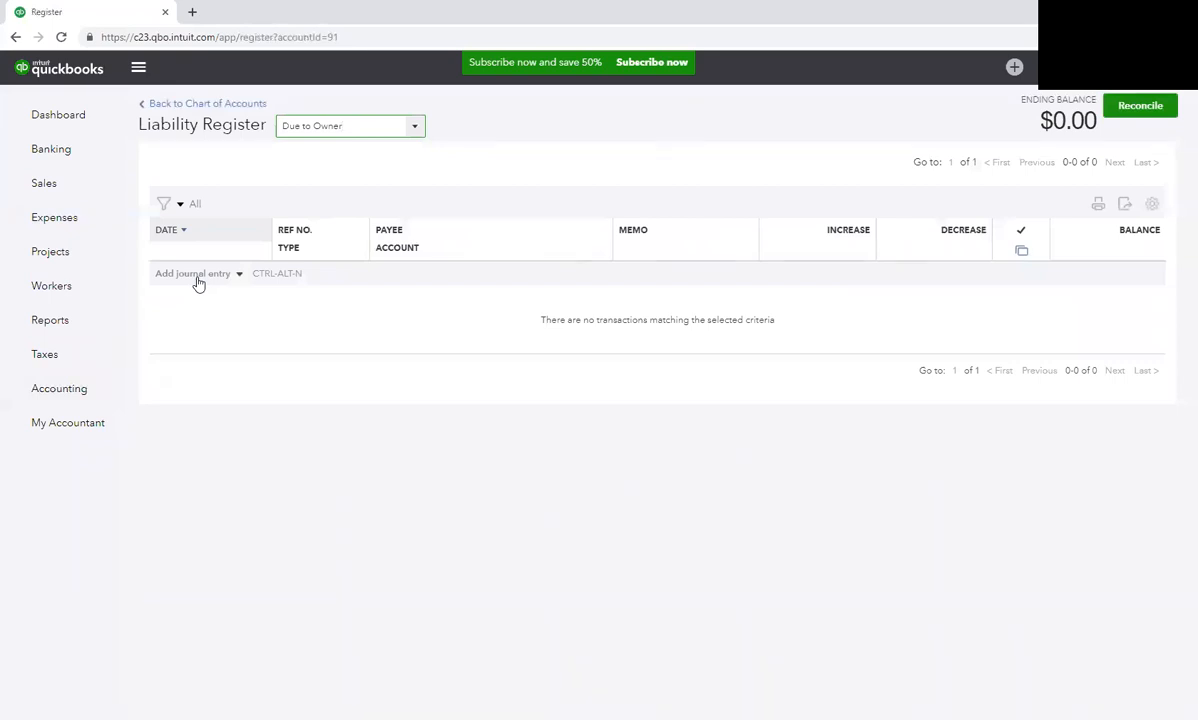
- Start a journal entry dated 01/12/18 and add Office Depot as a new vendor payee
click(192, 272)
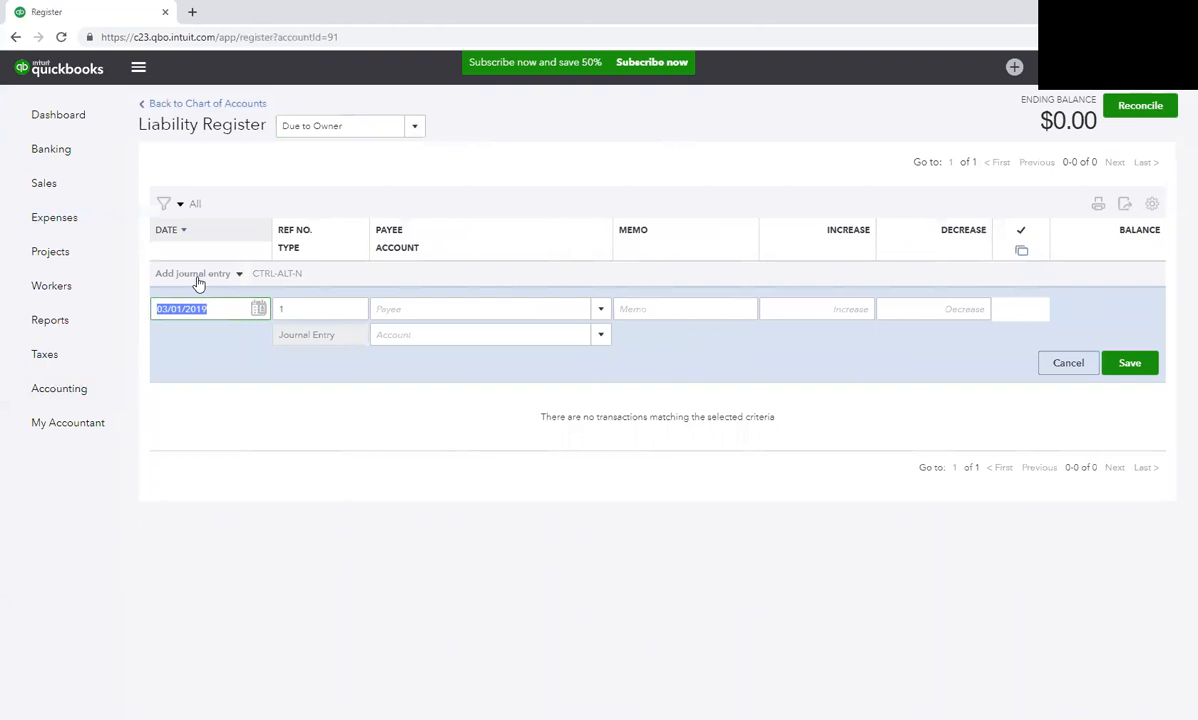
text(1)
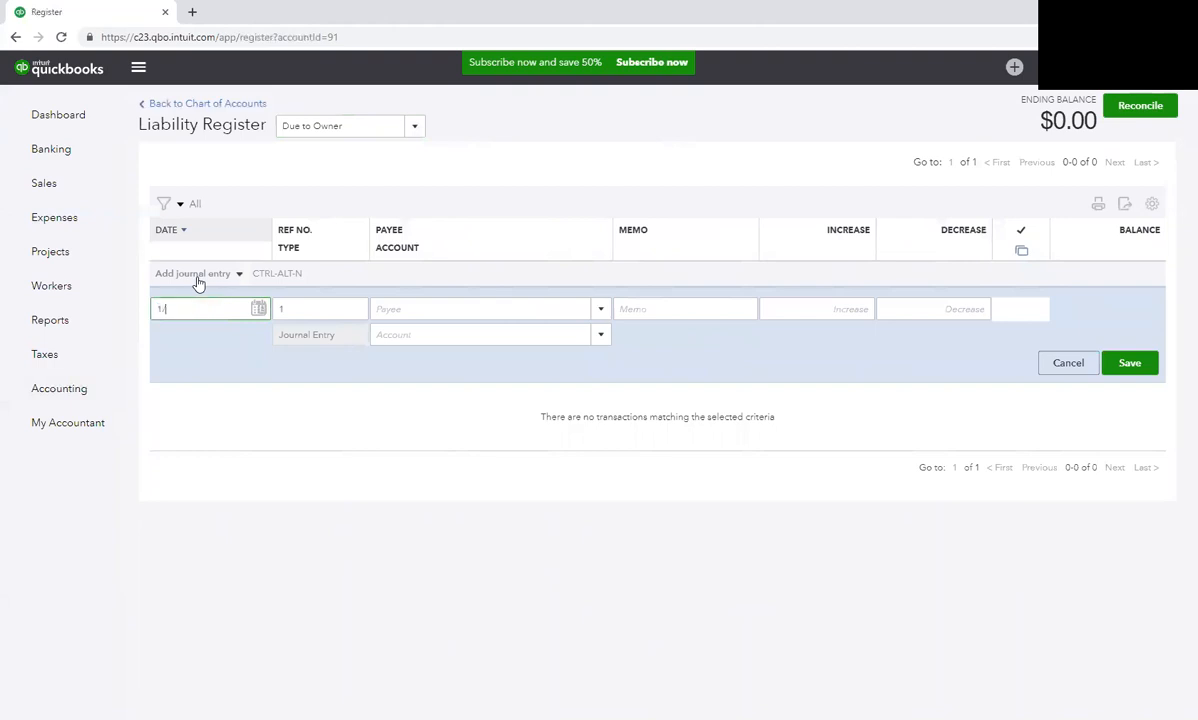
text(/12/18)
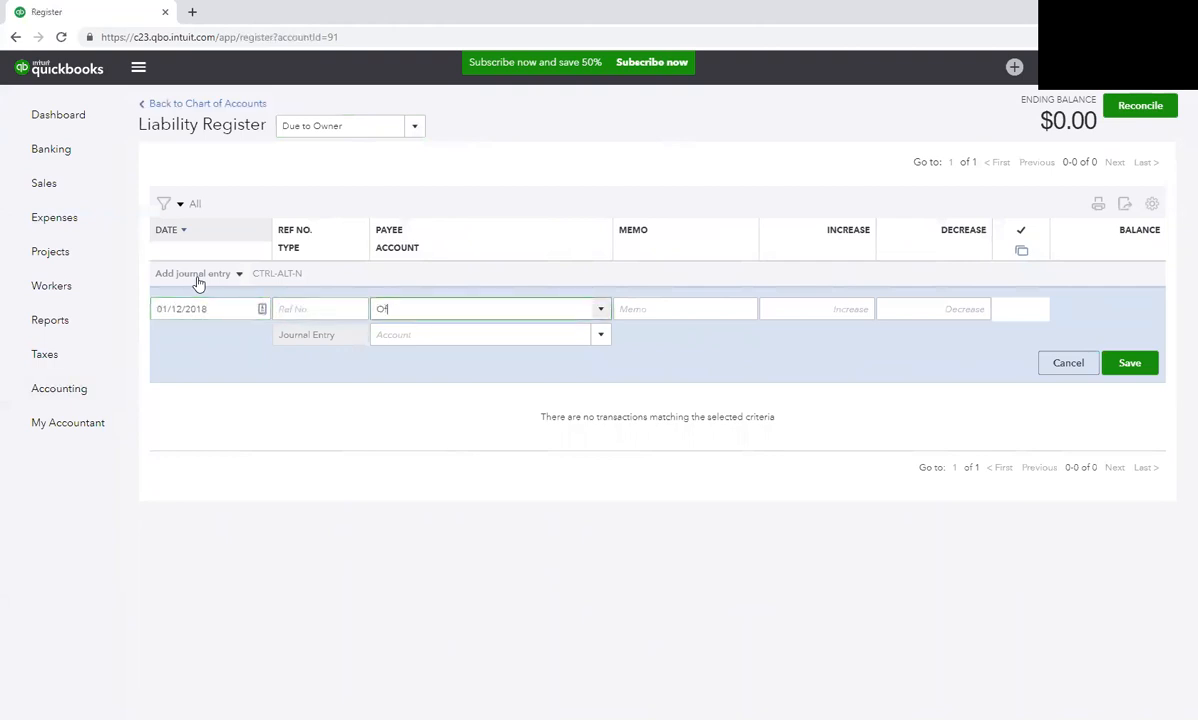
text(Office Depot)
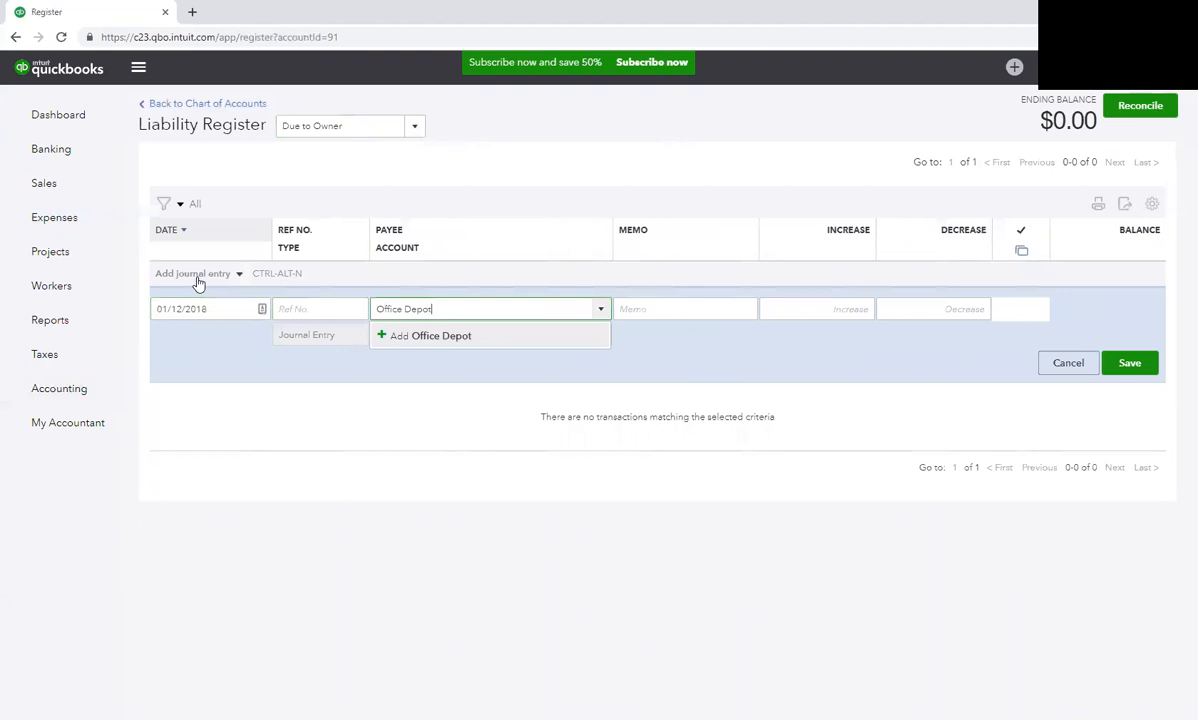
click(424, 336)
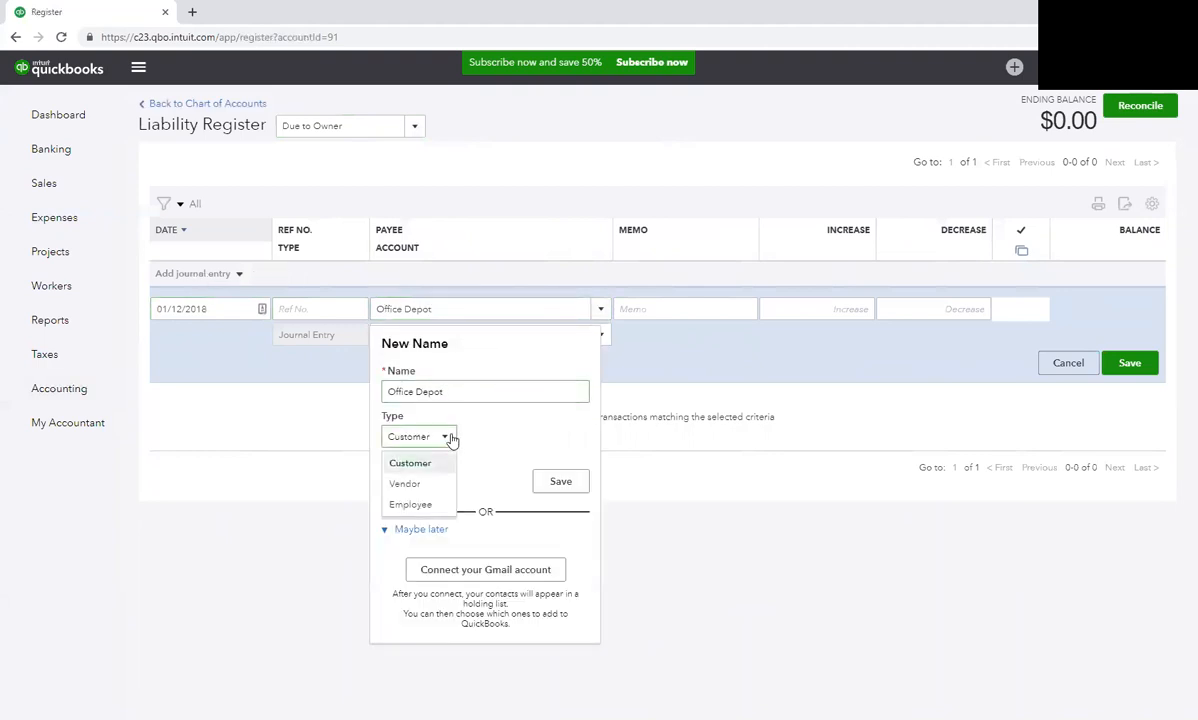
click(404, 482)
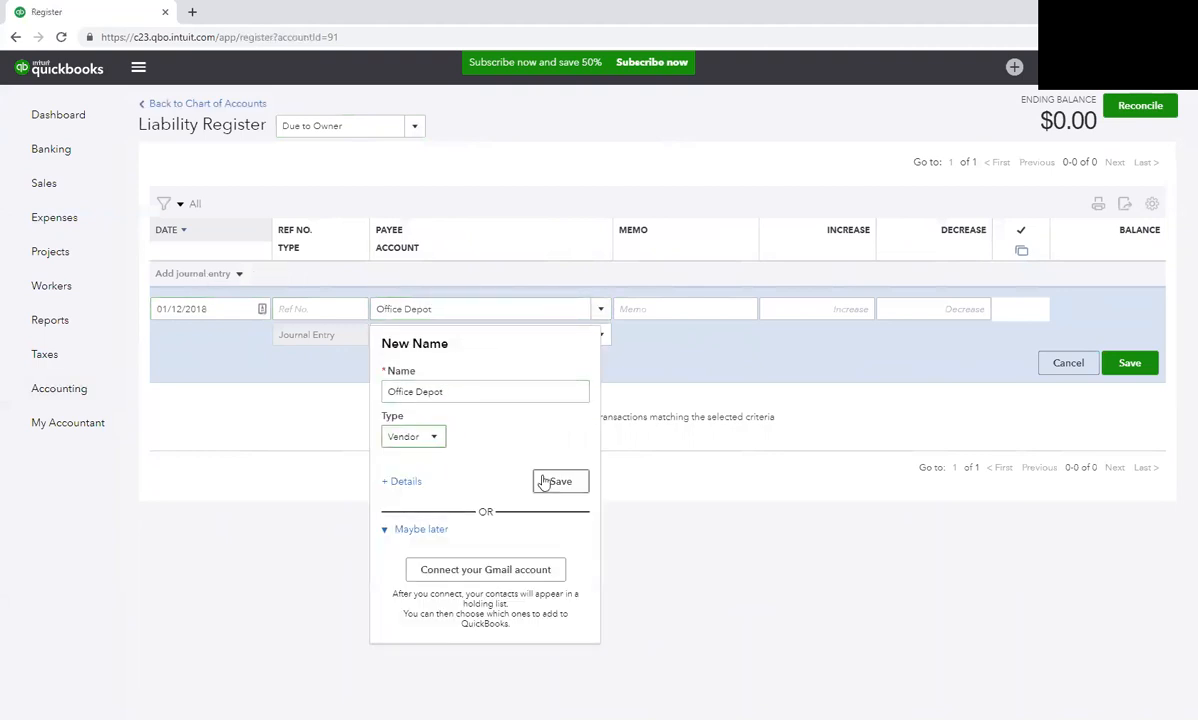
click(560, 480)
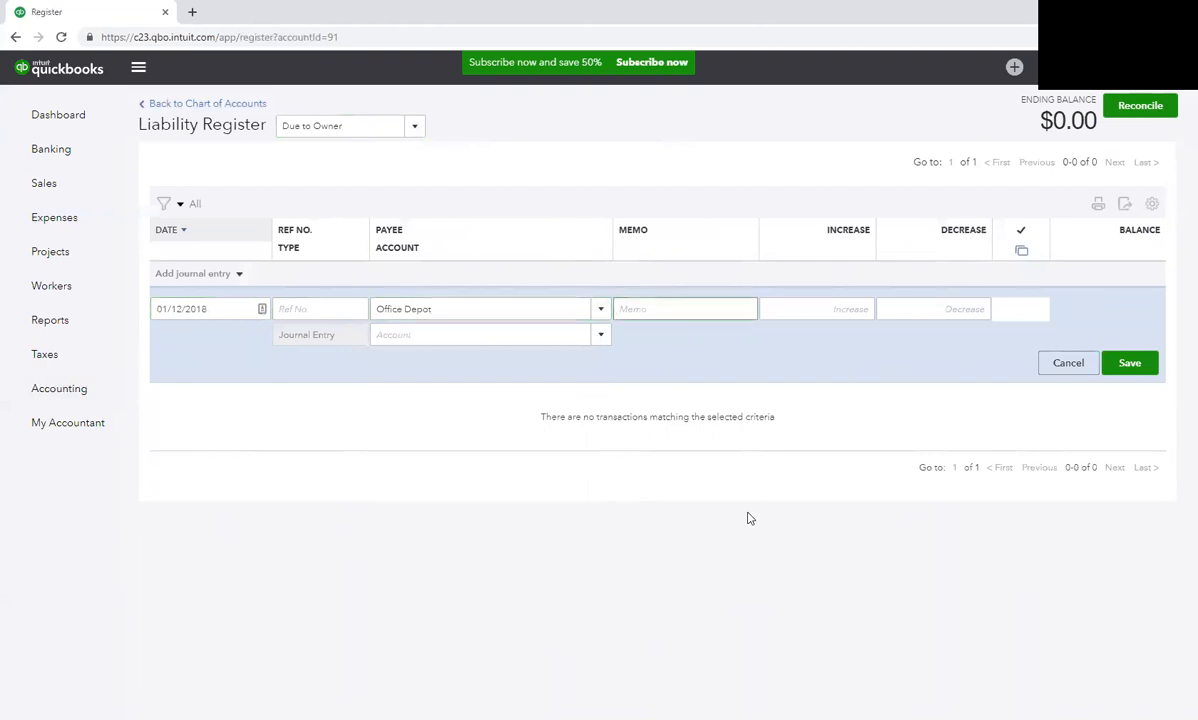
- Complete the entry with memo paper, $27.25 coded to Office Expenses, and save it
text(paper)
click(816, 308)
text(27.25)
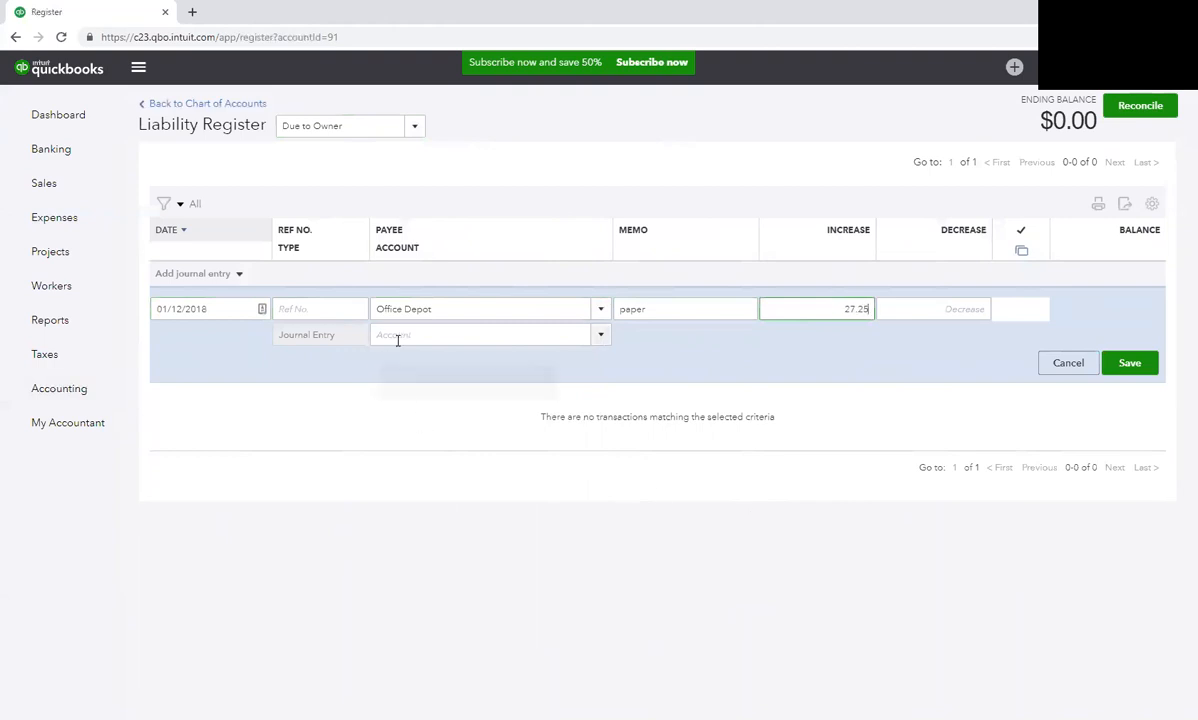
click(484, 334)
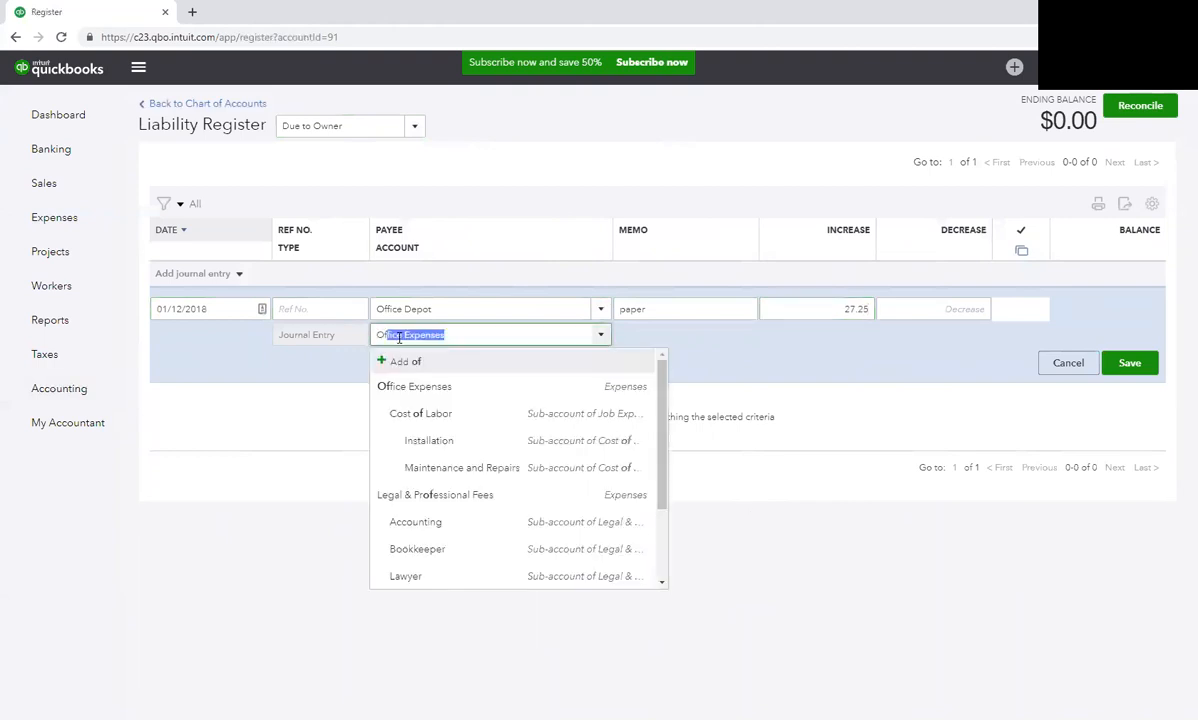
click(412, 386)
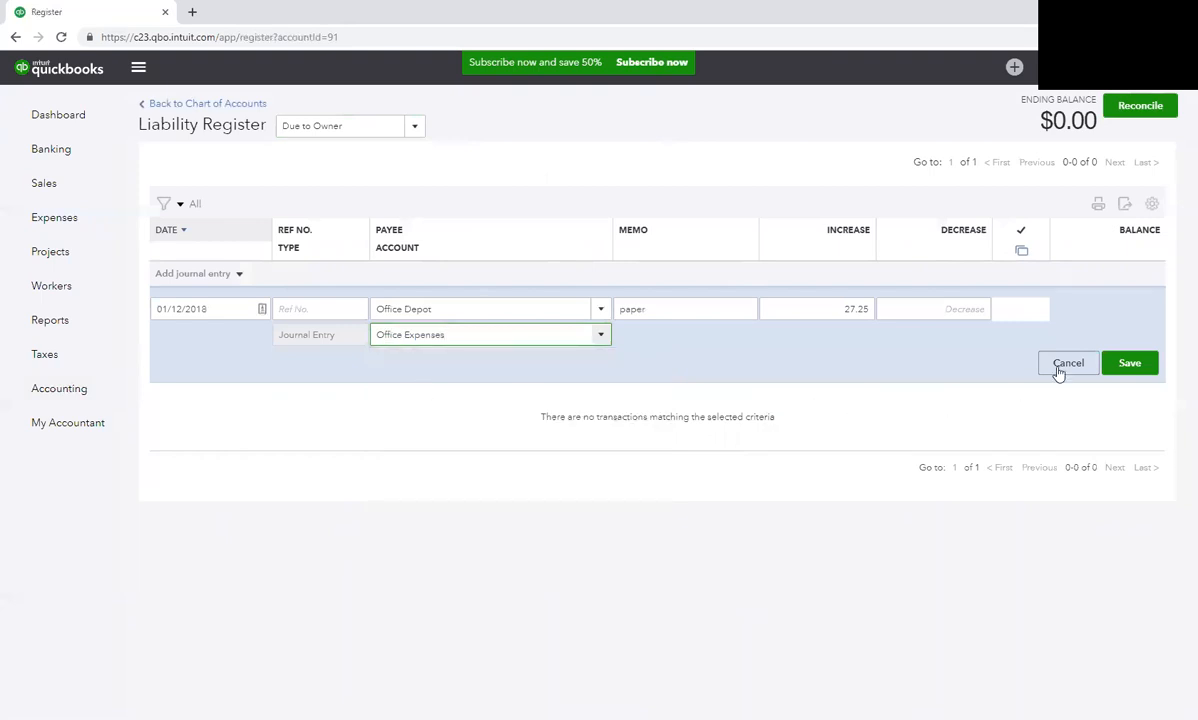
click(1128, 362)
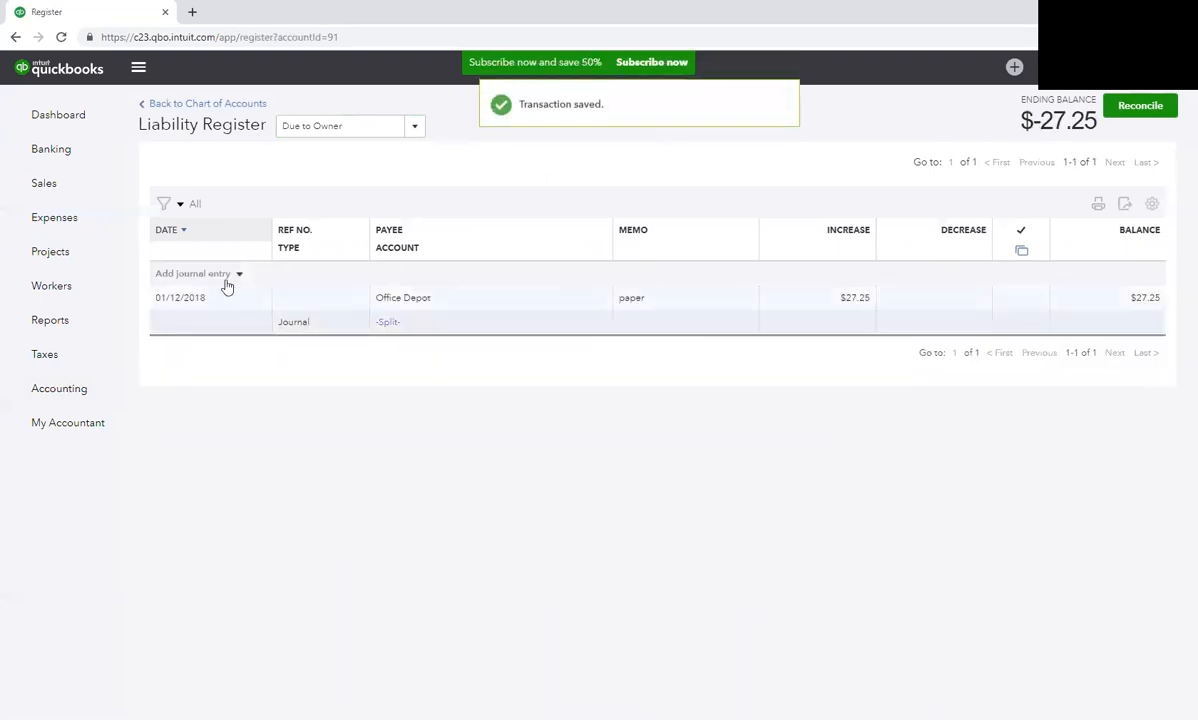
click(192, 272)
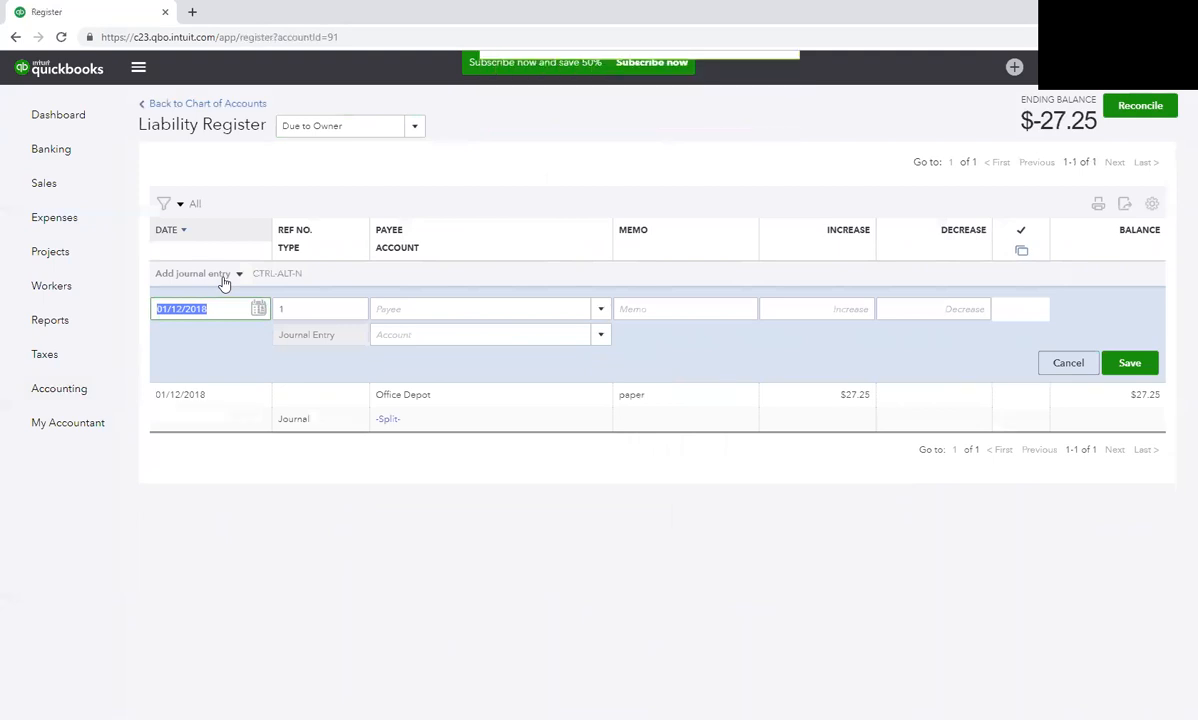
- Save a Sprint journal entry for $252.47 coded to Utilities:Telephone
text(3/)
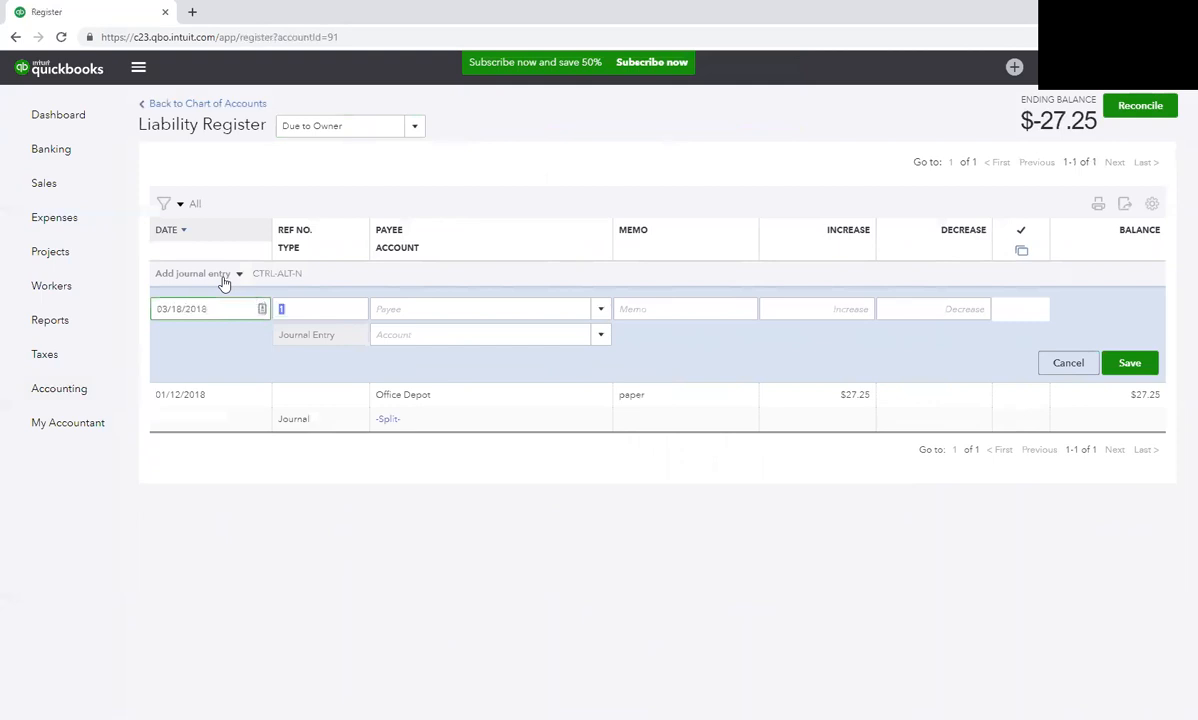
text(Sprint)
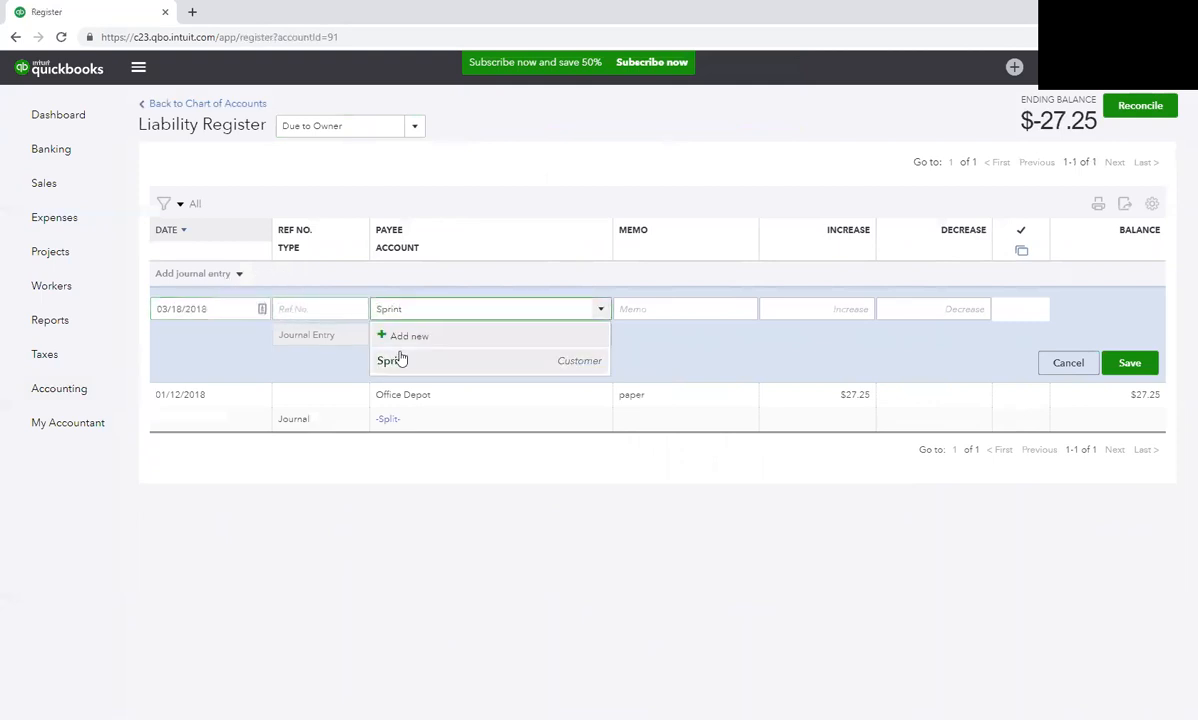
click(392, 360)
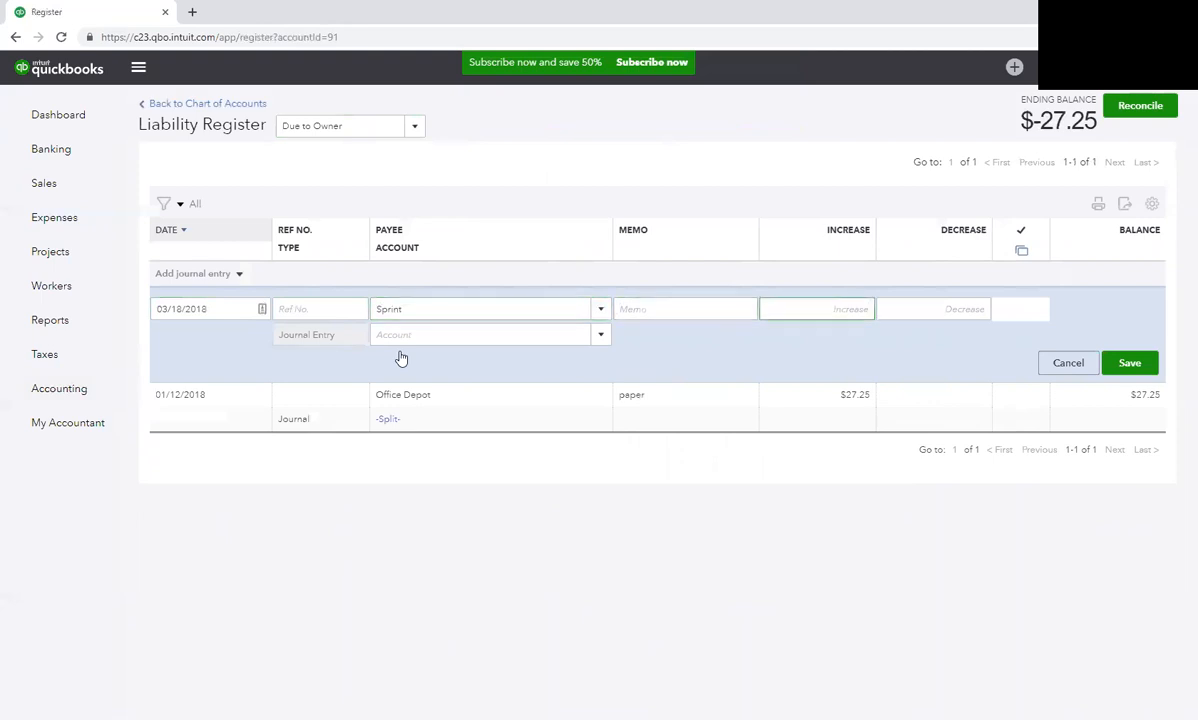
text(253)
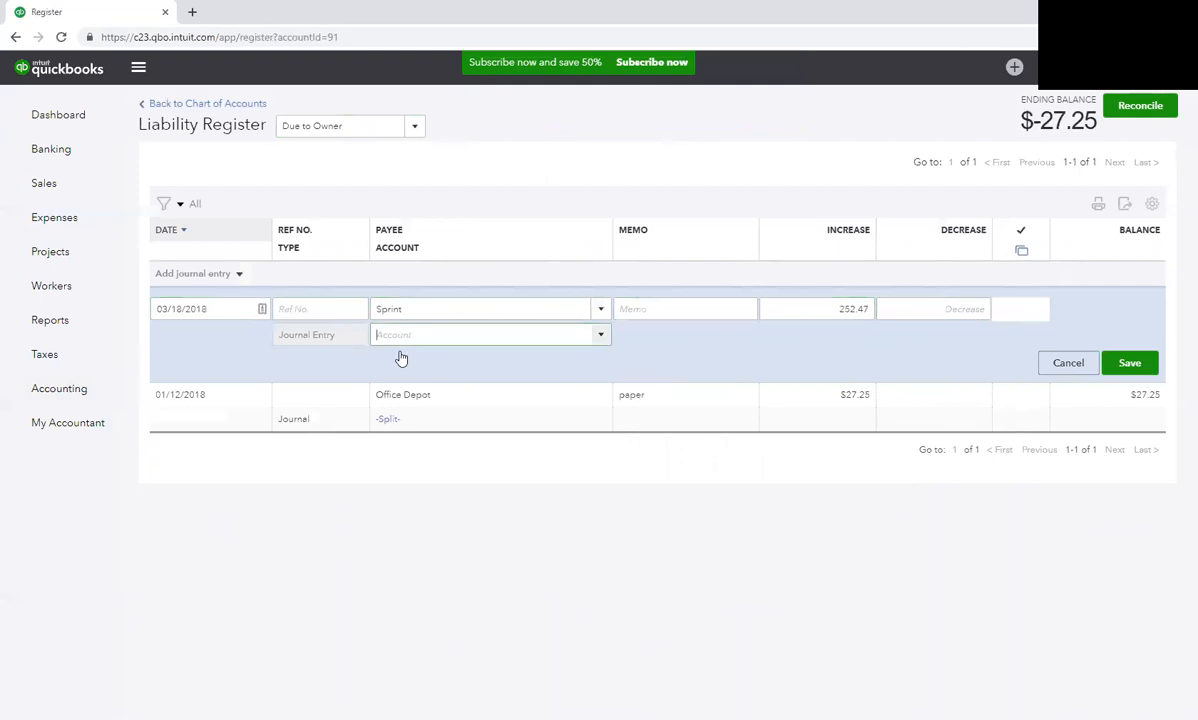
text(Utilities:Telephone)
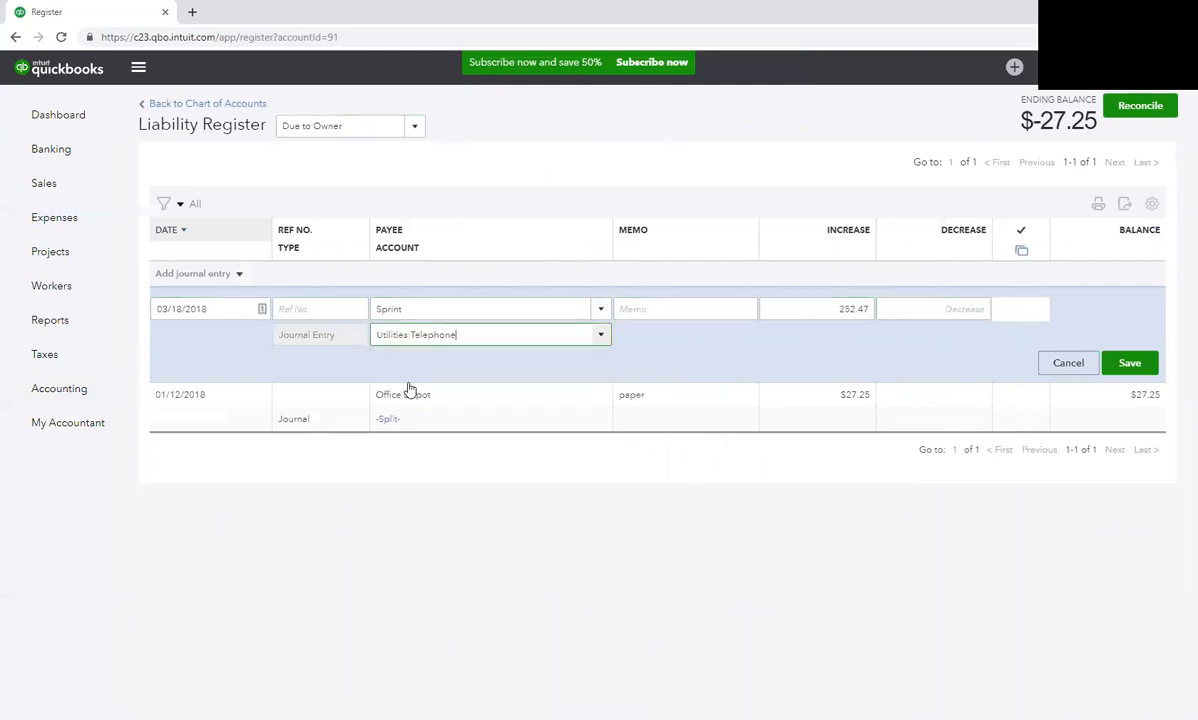
click(1128, 364)
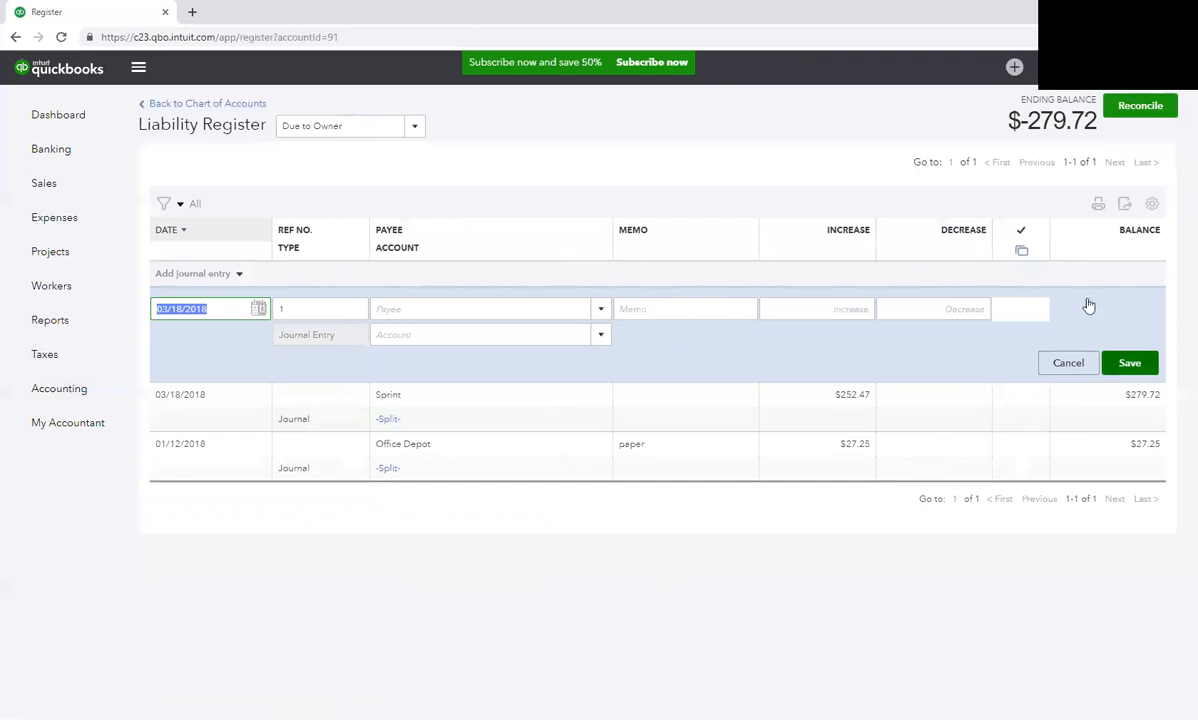
- From the Chart of Accounts, start a new Check from the + New menu
click(58, 388)
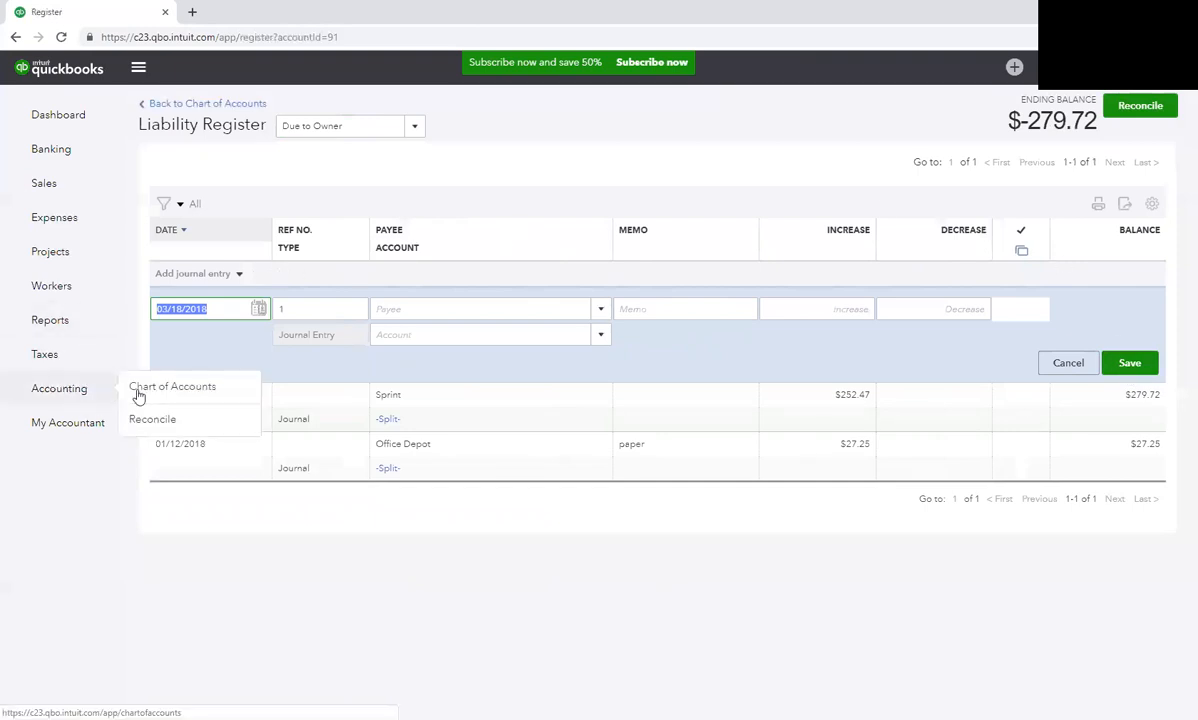
click(180, 386)
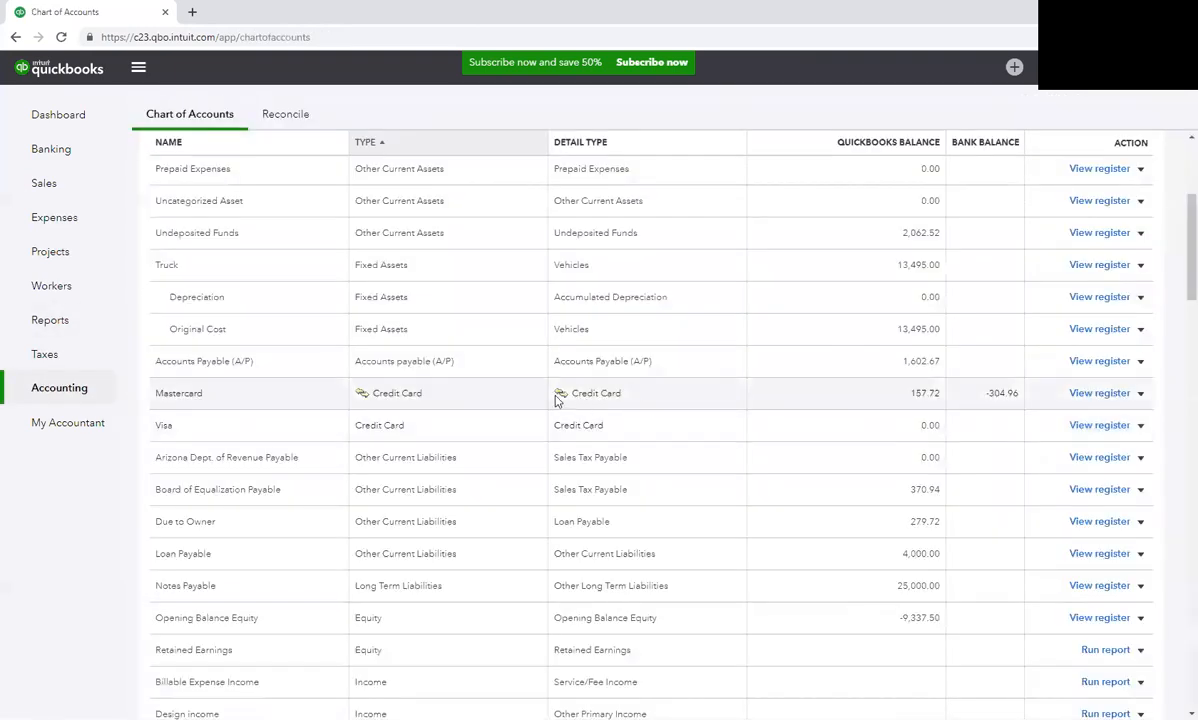
click(1012, 68)
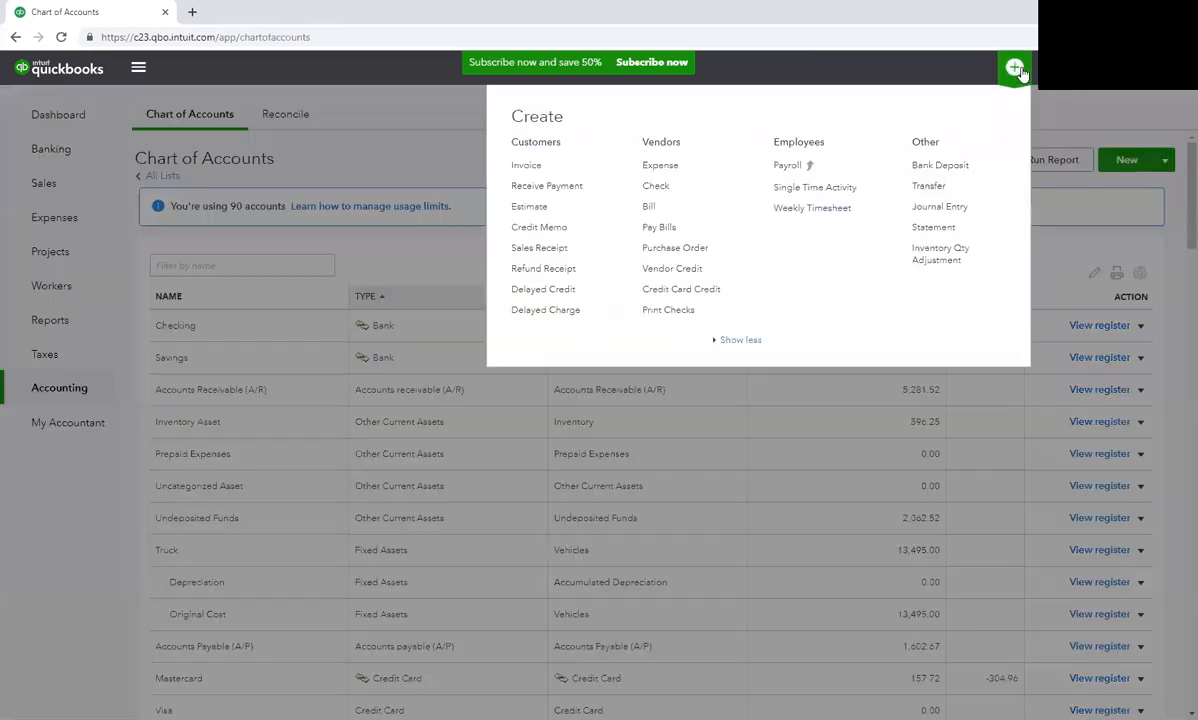
click(656, 184)
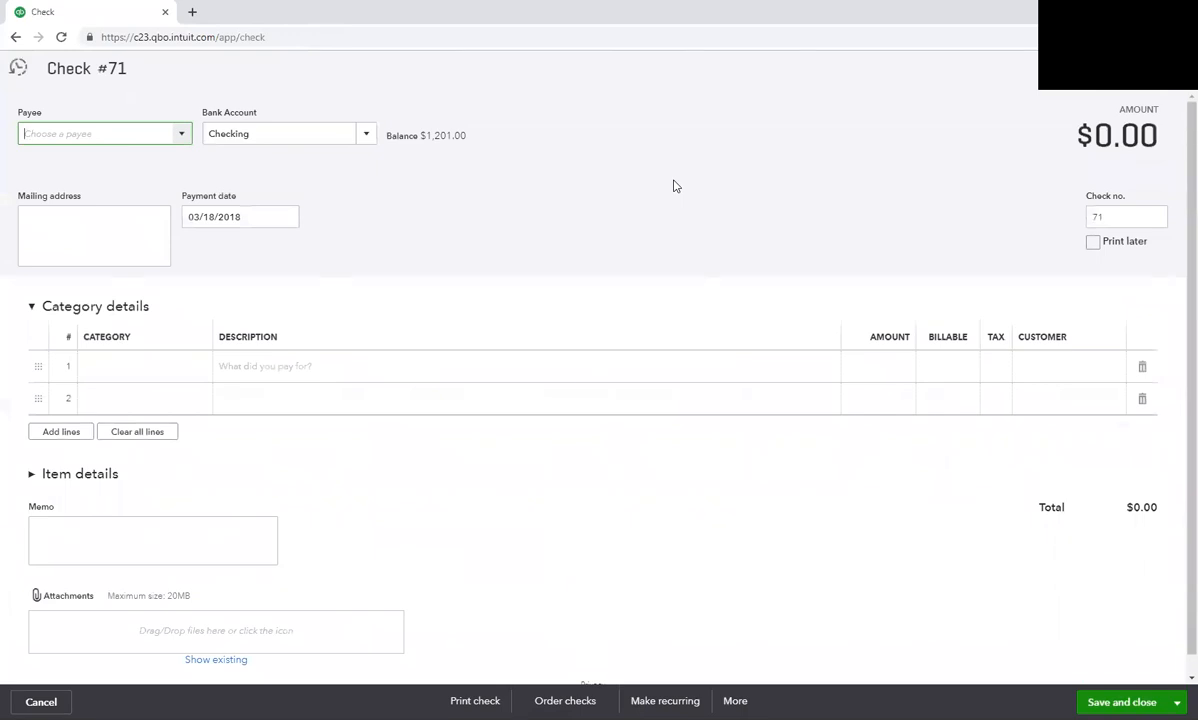
mouse_move(542, 224)
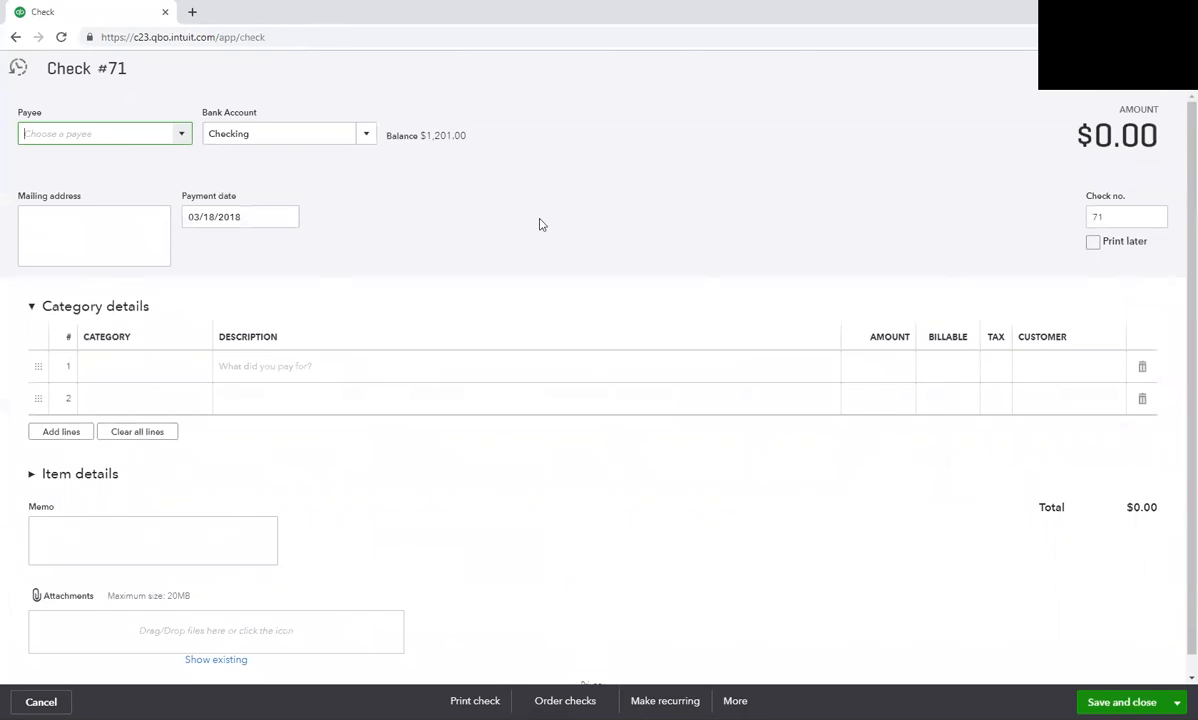
text(Bernadette Har)
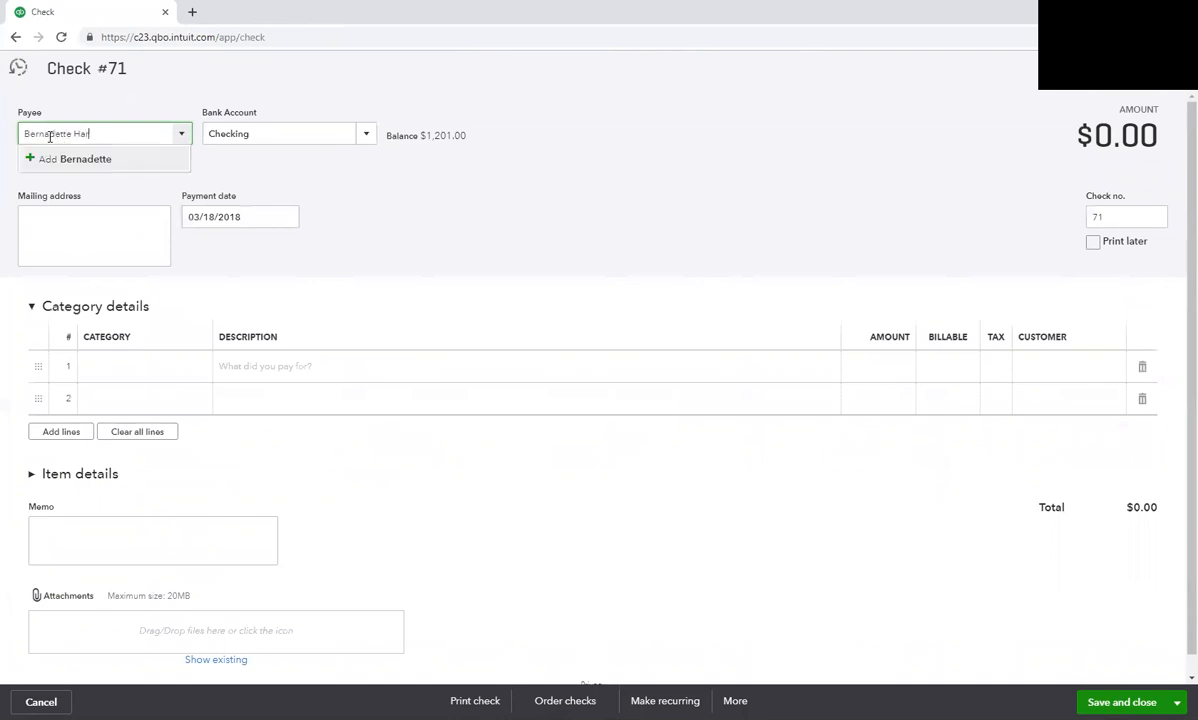
click(84, 160)
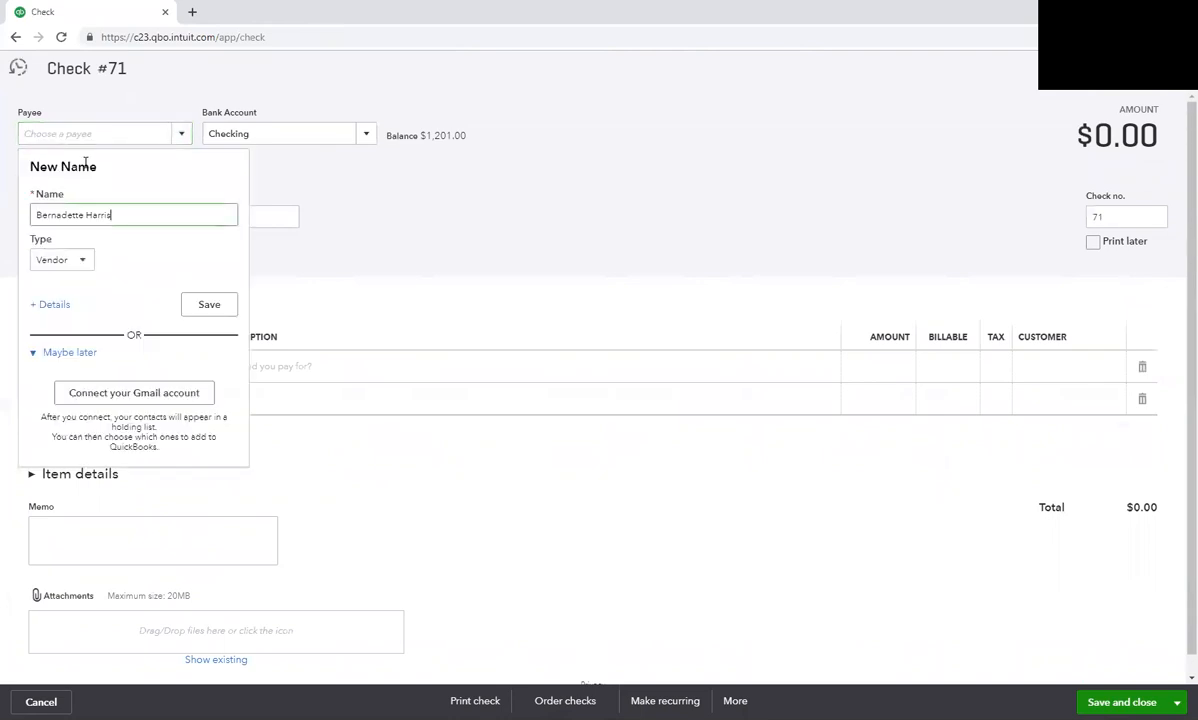
mouse_move(208, 304)
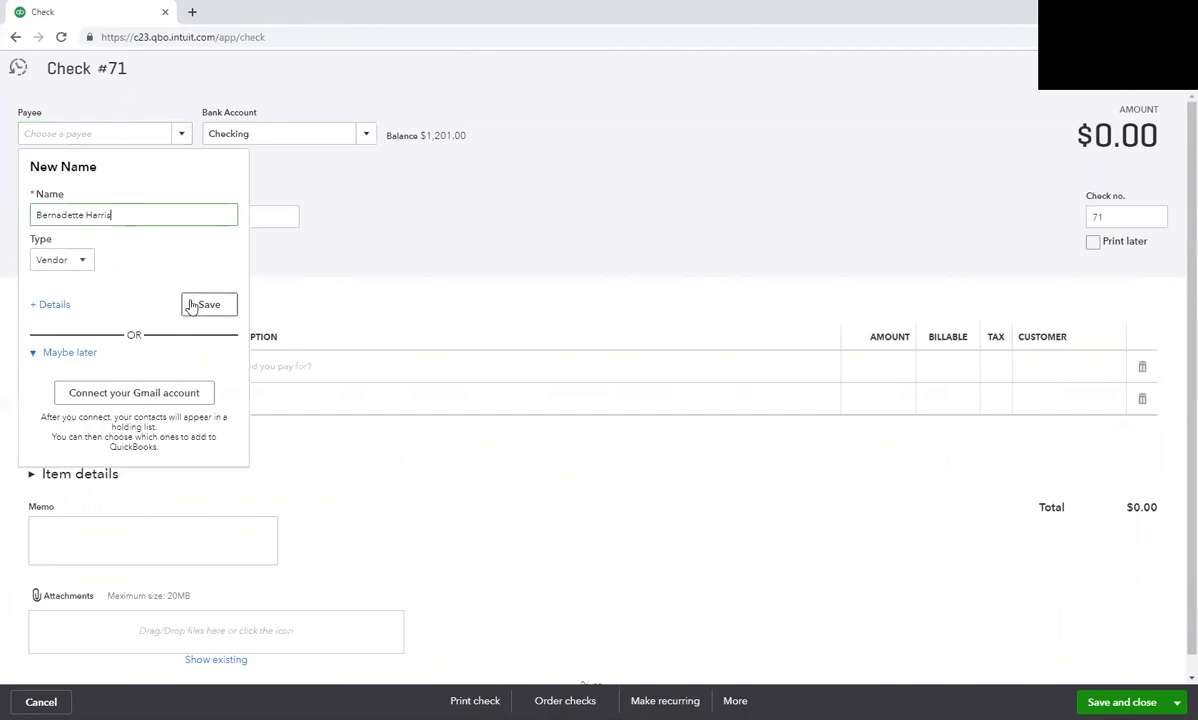
click(208, 304)
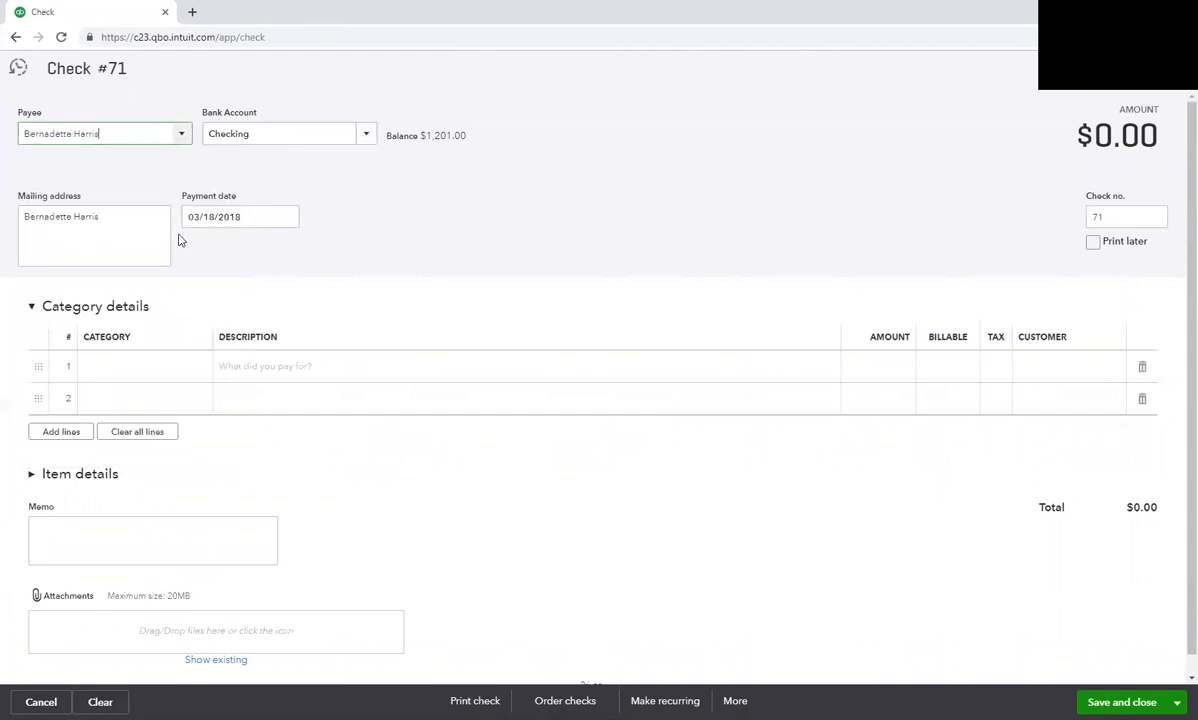
- Date the check 03/01/2019, code $200.00 to Due to Owner, and save and close
click(240, 216)
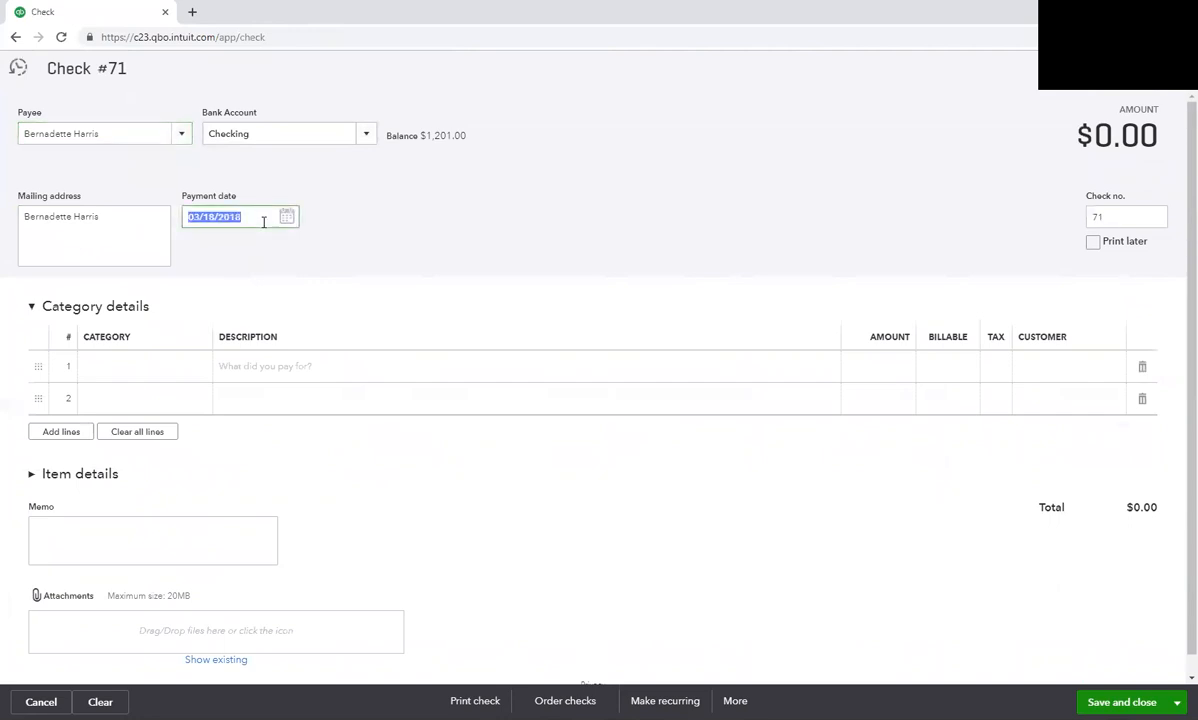
text(03/01/2019)
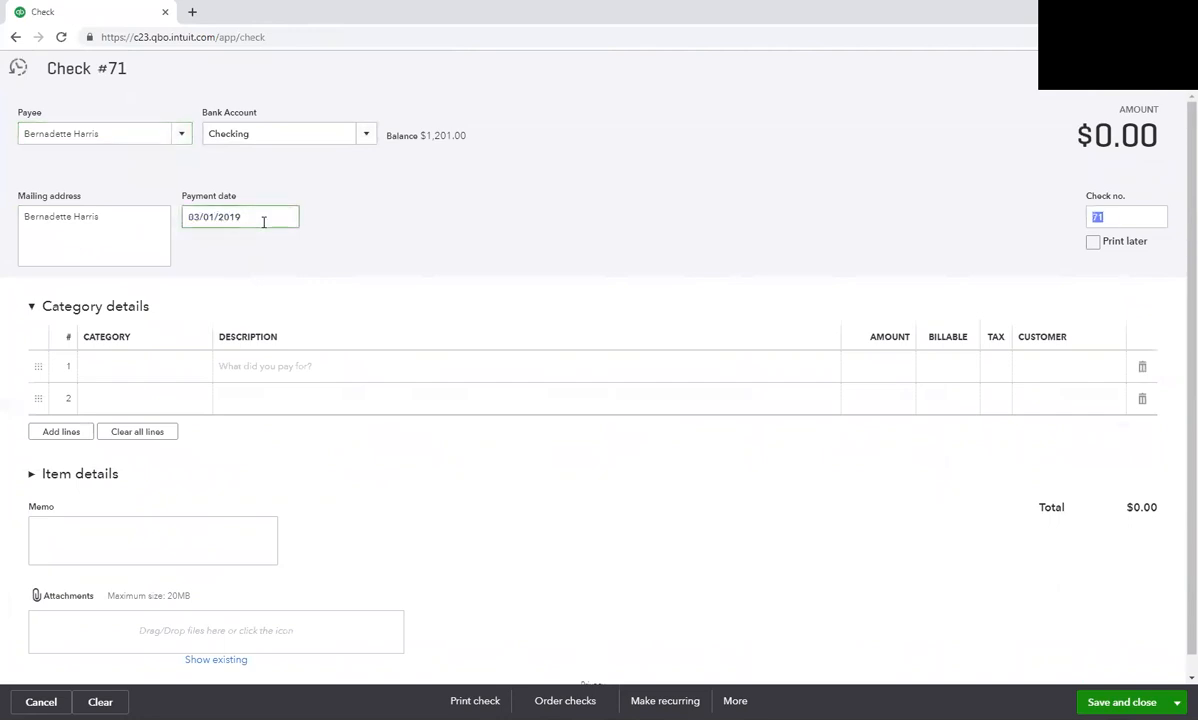
text(due)
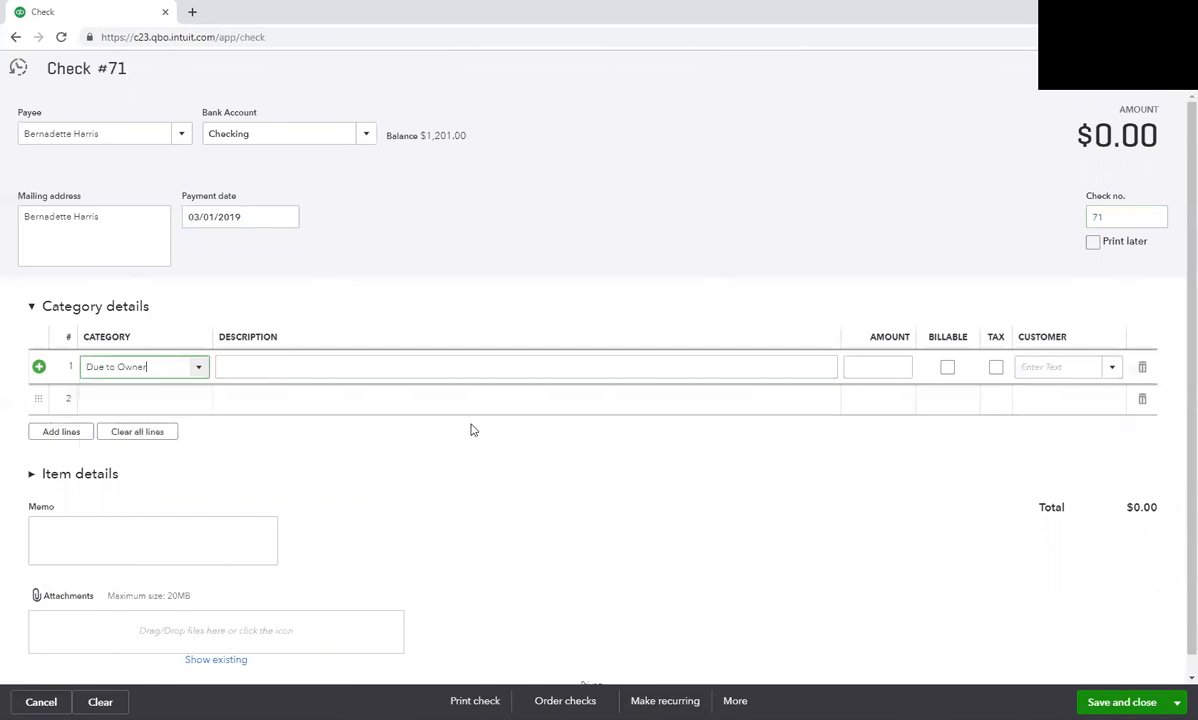
text(200.00)
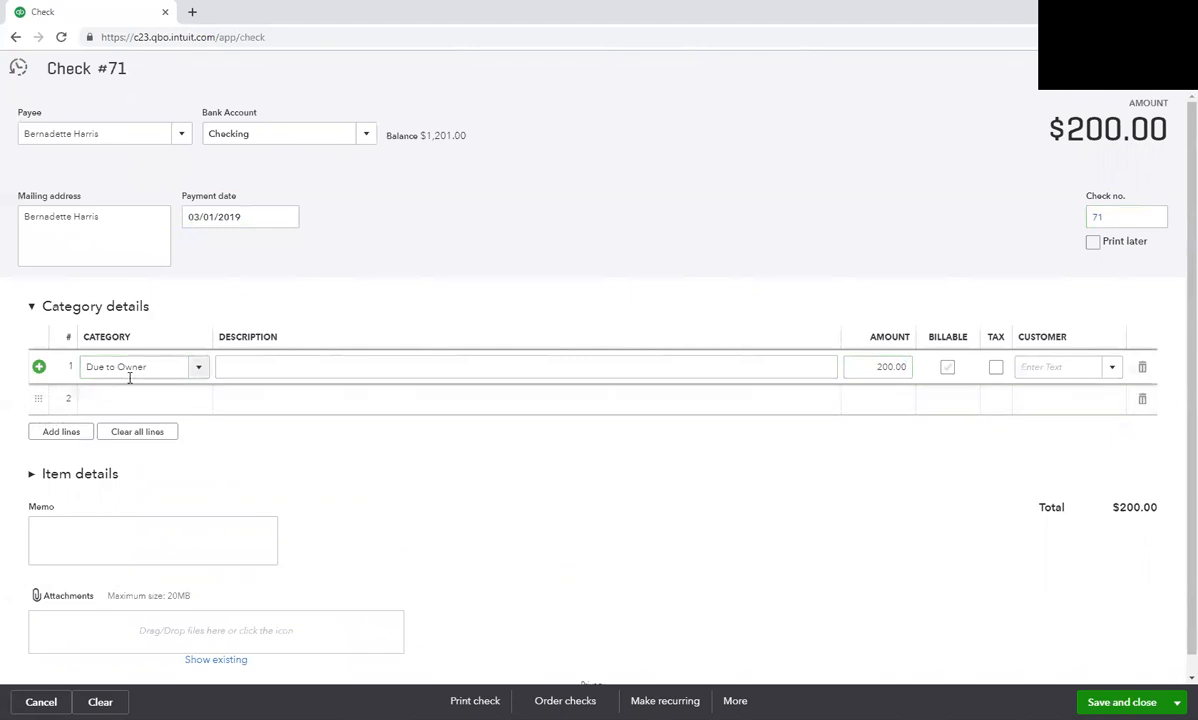
mouse_move(208, 432)
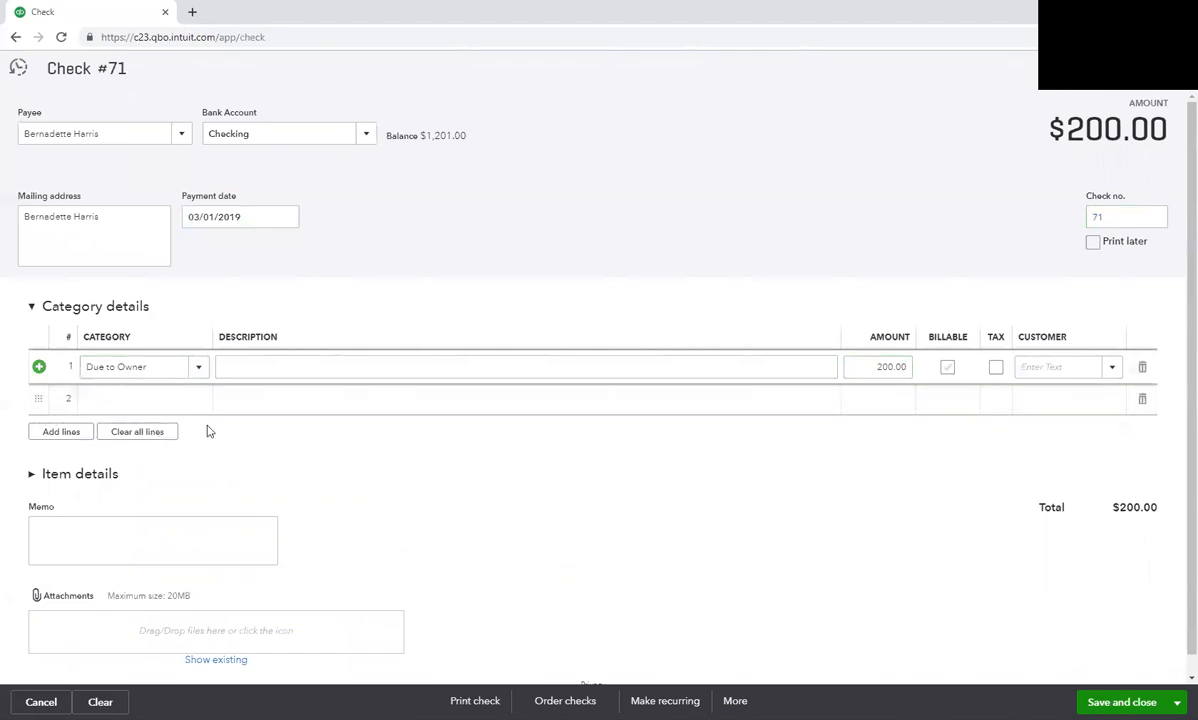
click(1124, 216)
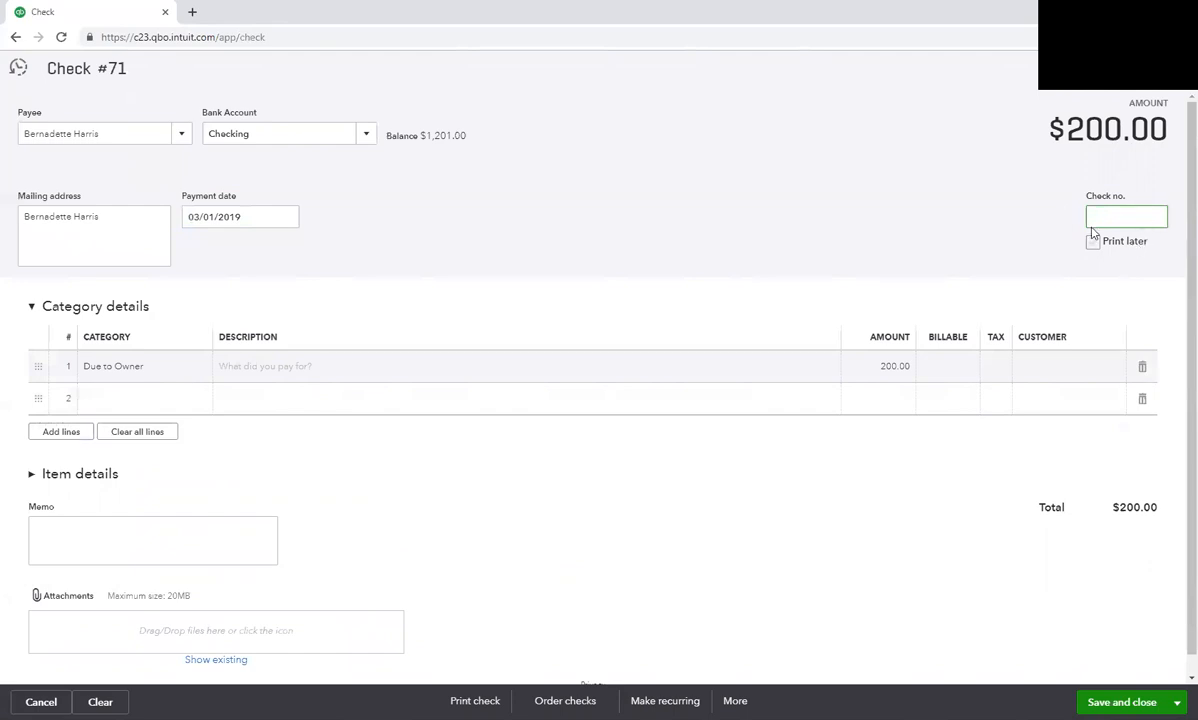
mouse_move(1120, 672)
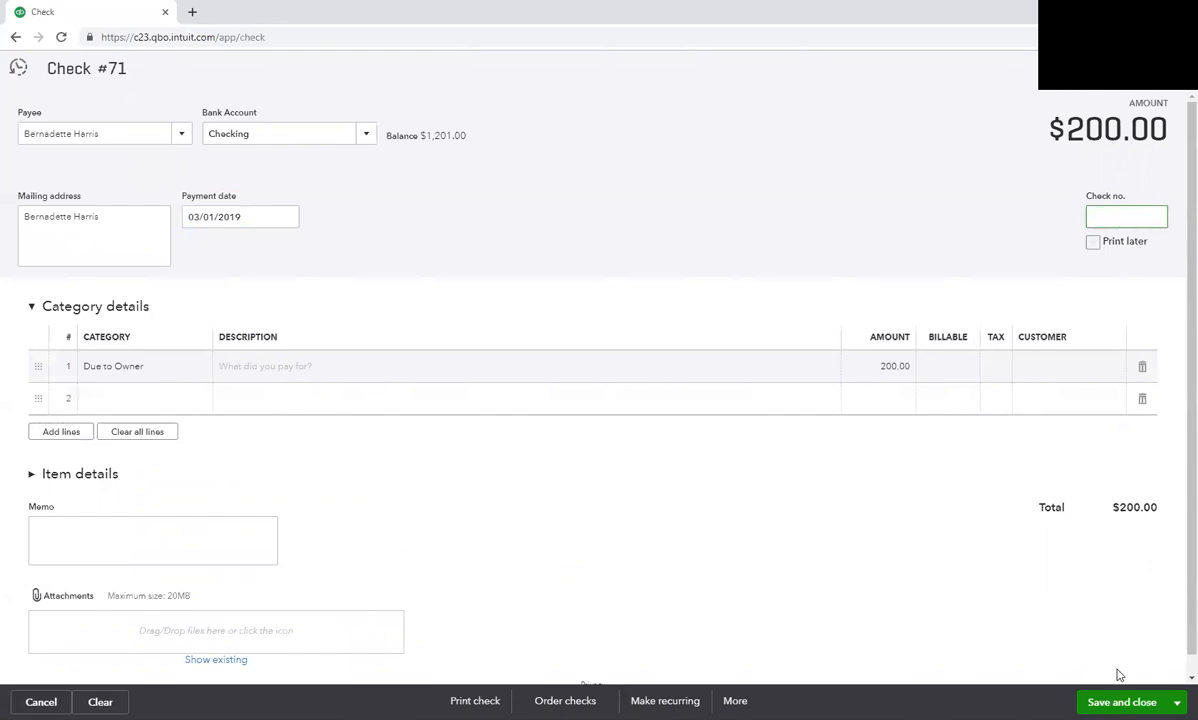
click(1120, 704)
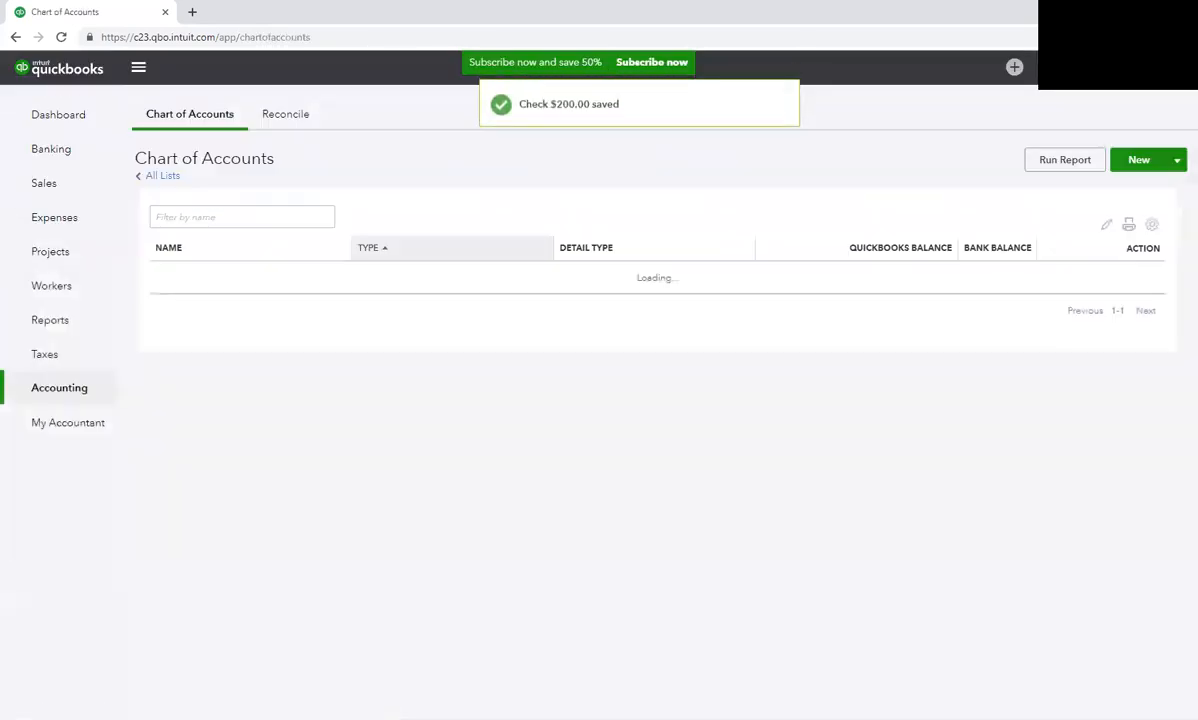